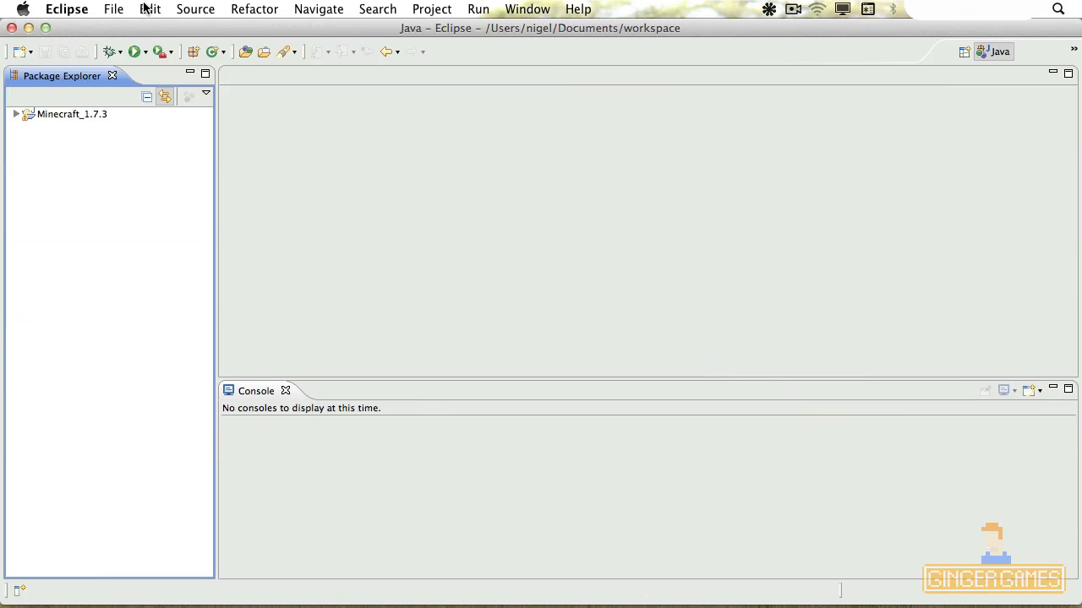
pyautogui.moveTo(26, 591)
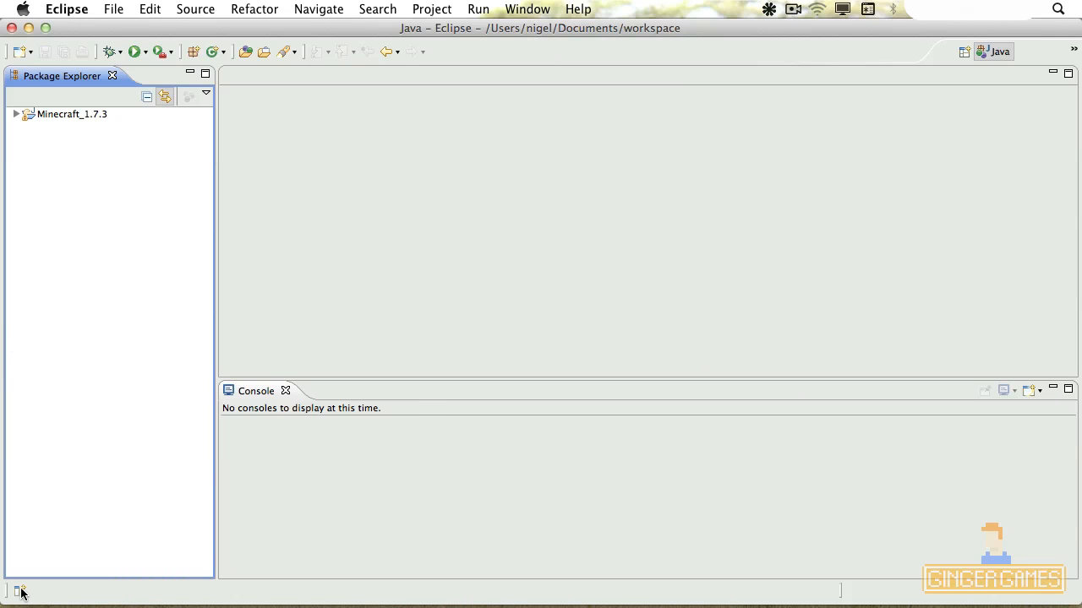
# Step: Start a new Java project named Minecraft_youtube via File > New
pyautogui.click(132, 10)
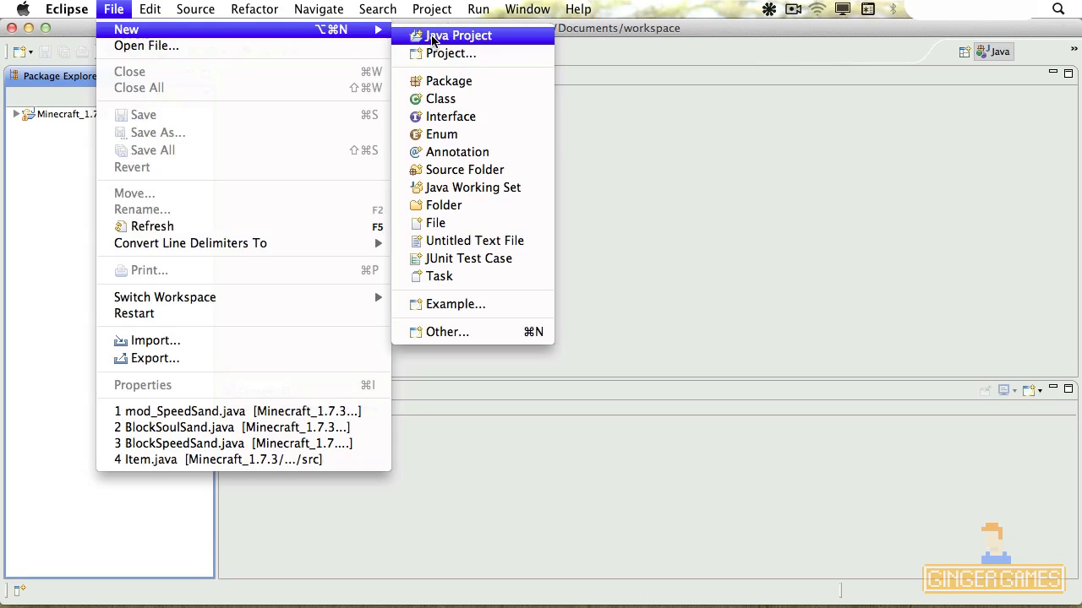
pyautogui.click(457, 36)
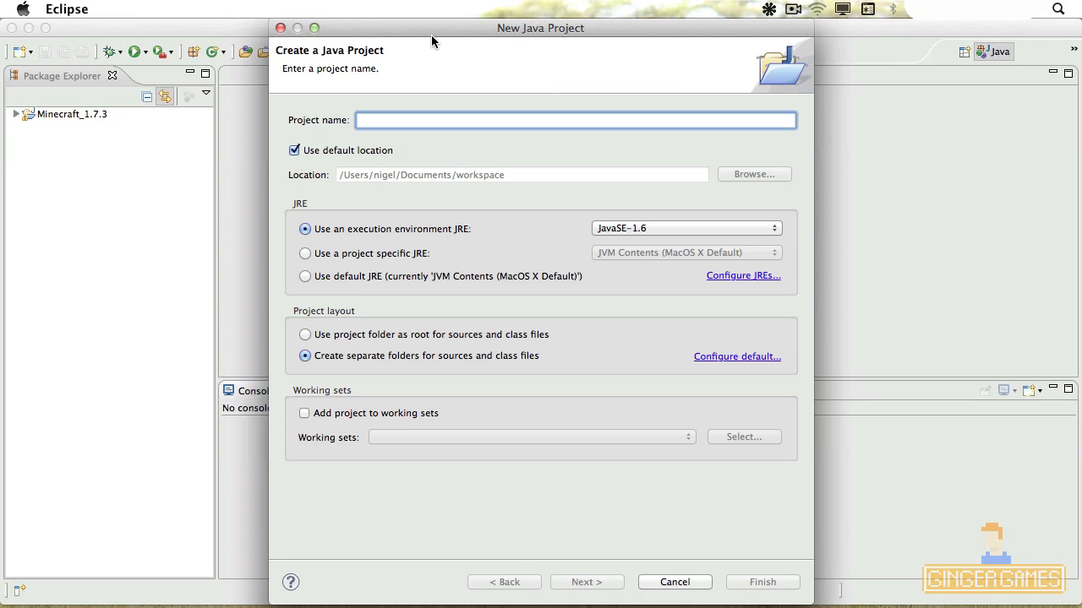
pyautogui.click(572, 119)
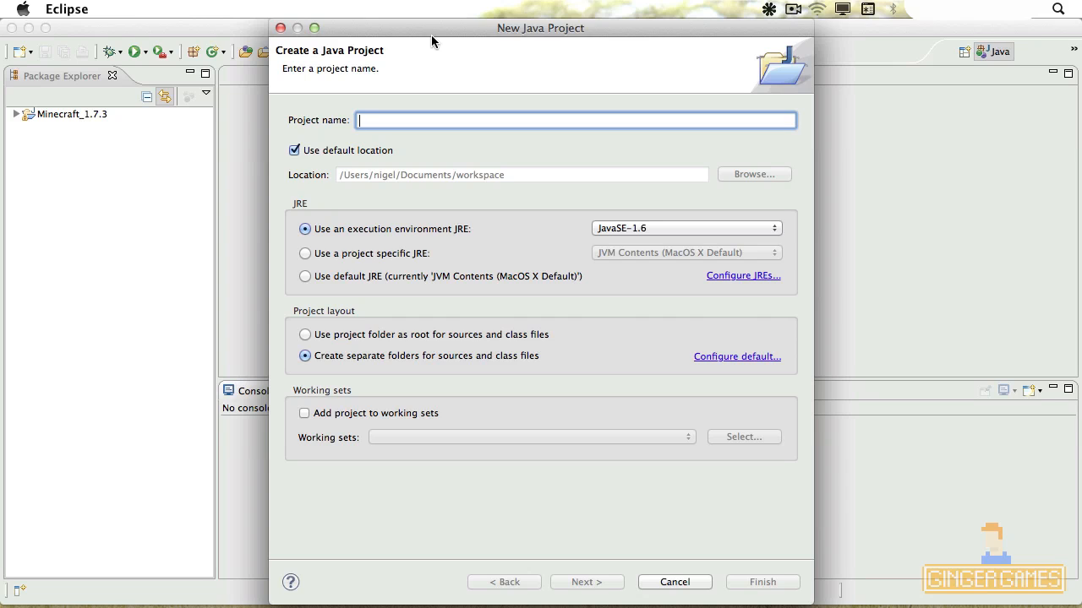
pyautogui.write('Min')
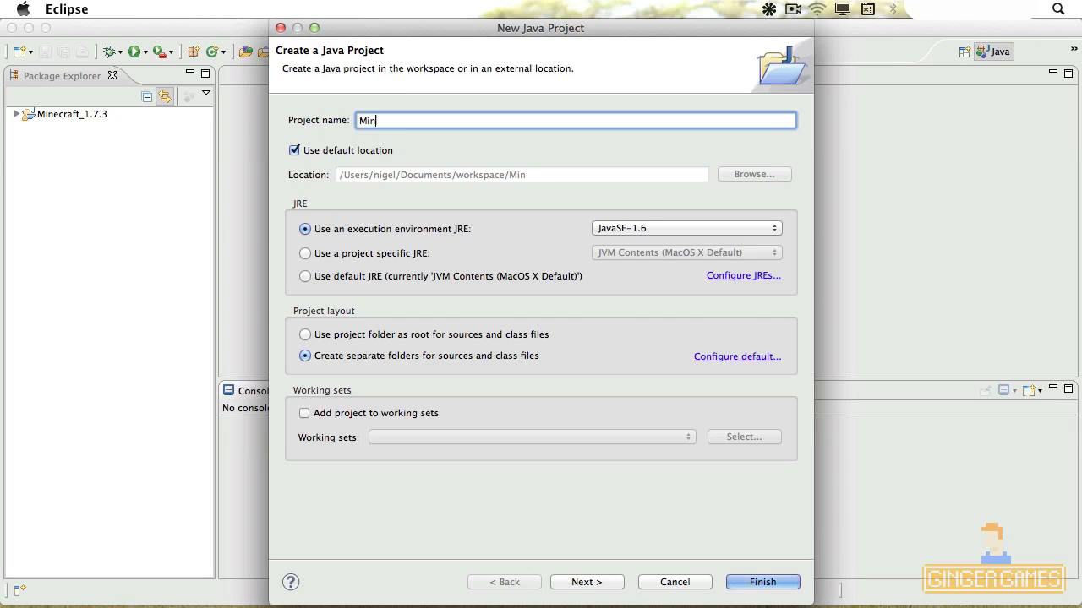
pyautogui.write('ecraft')
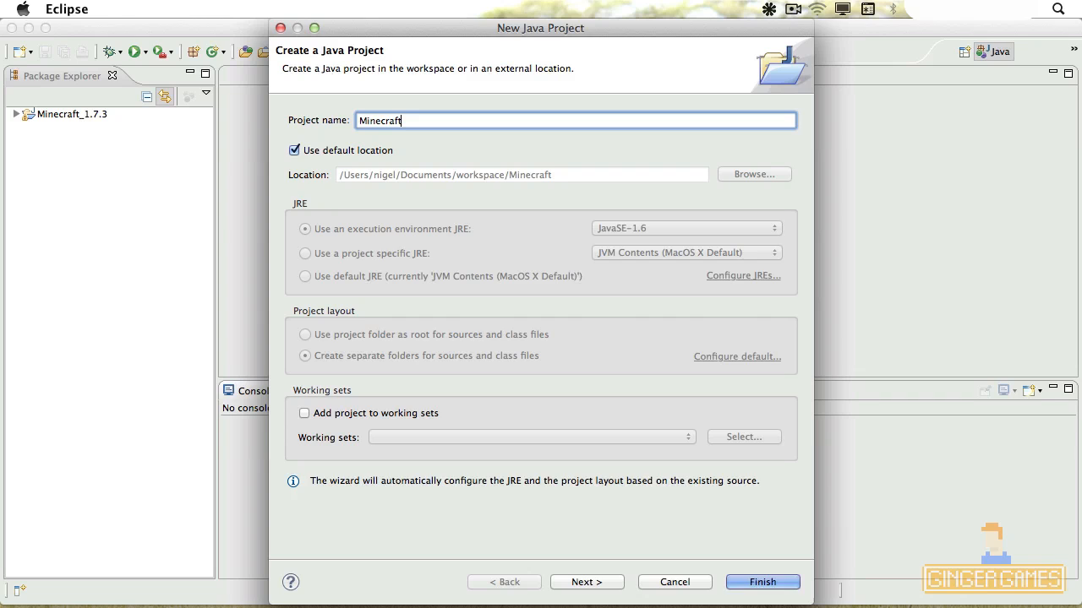
pyautogui.write('_youtube')
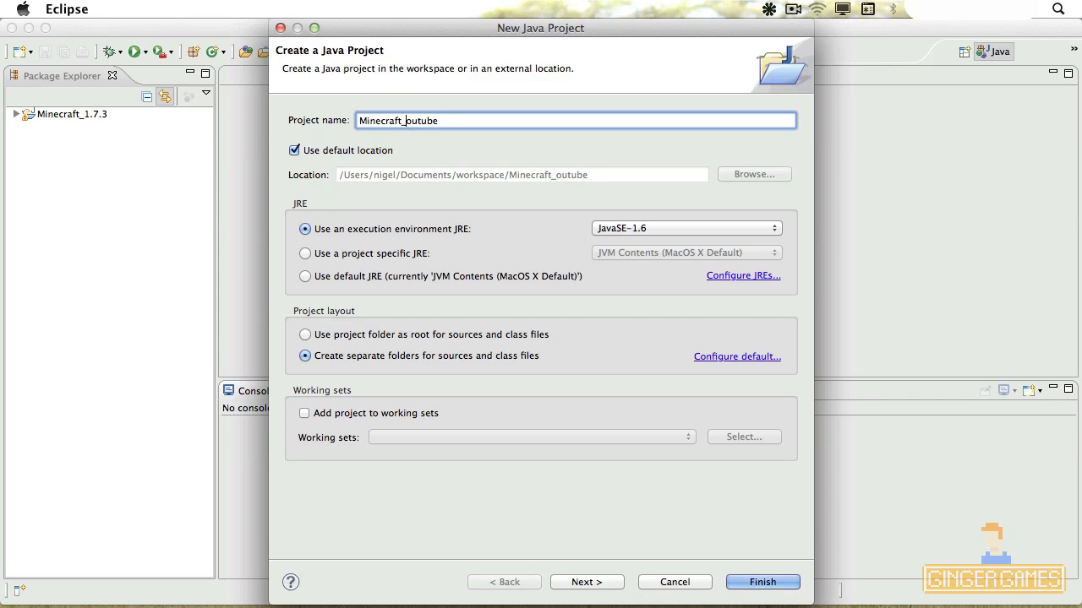
# Step: Point the project location to Minecraft Mod stuff/mcp43/eclipse instead of the default
pyautogui.click(294, 151)
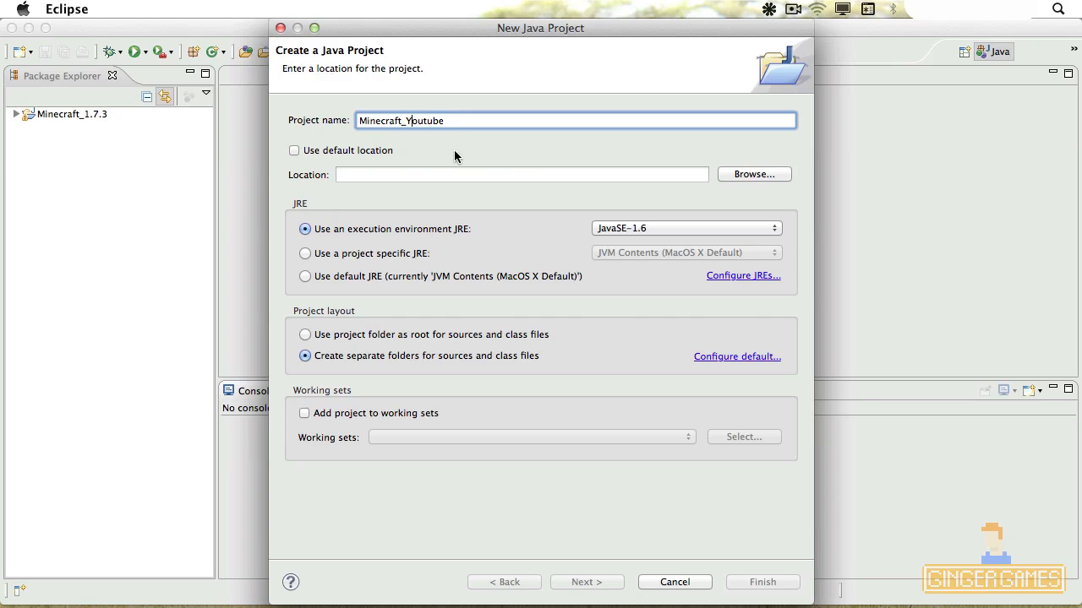
pyautogui.click(754, 174)
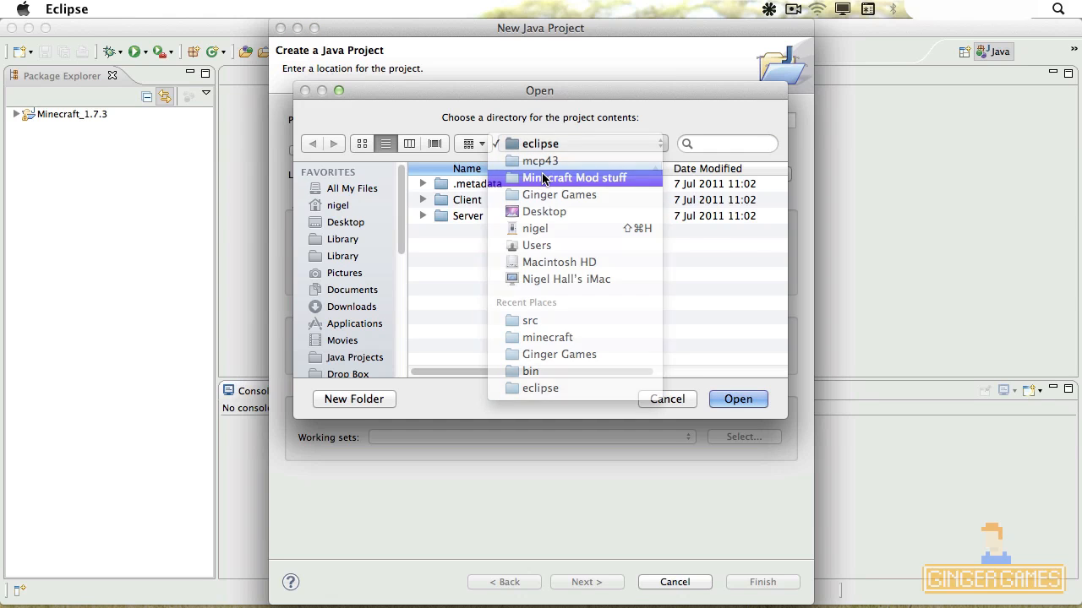
pyautogui.doubleClick(575, 178)
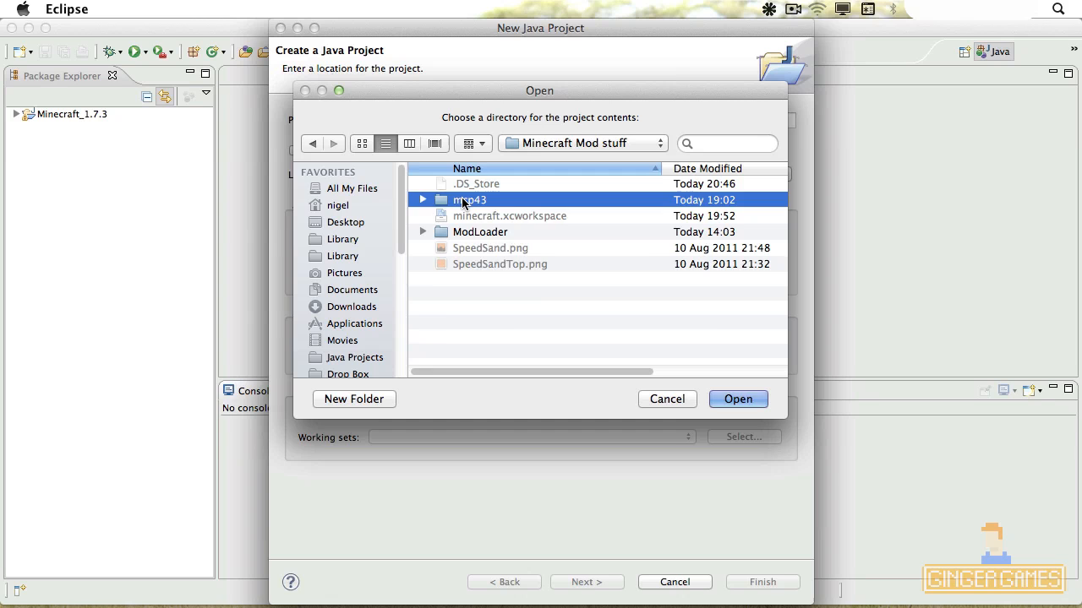
pyautogui.doubleClick(463, 200)
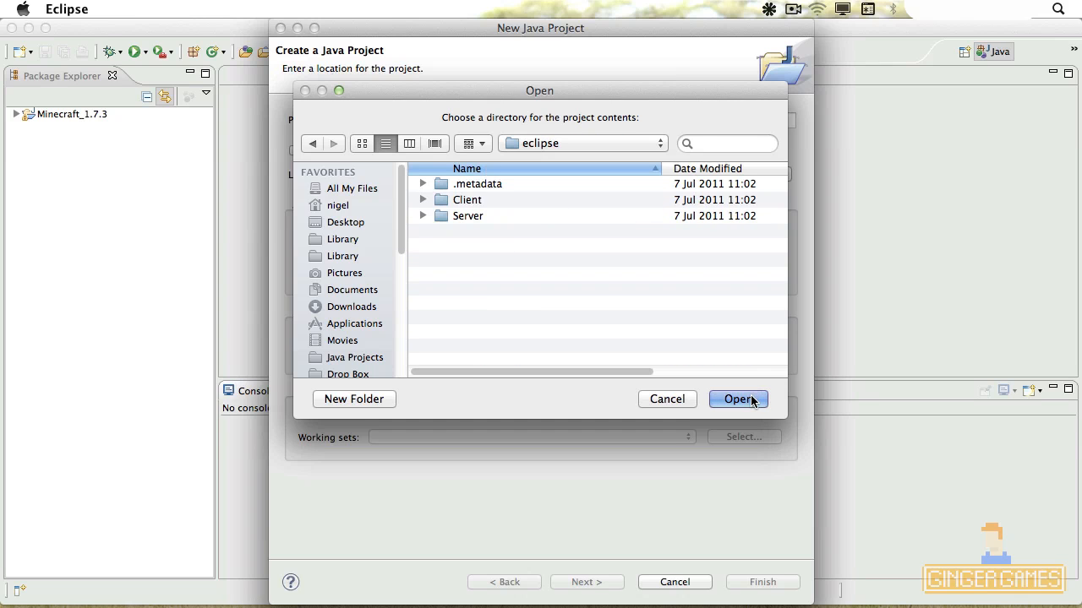
pyautogui.click(423, 216)
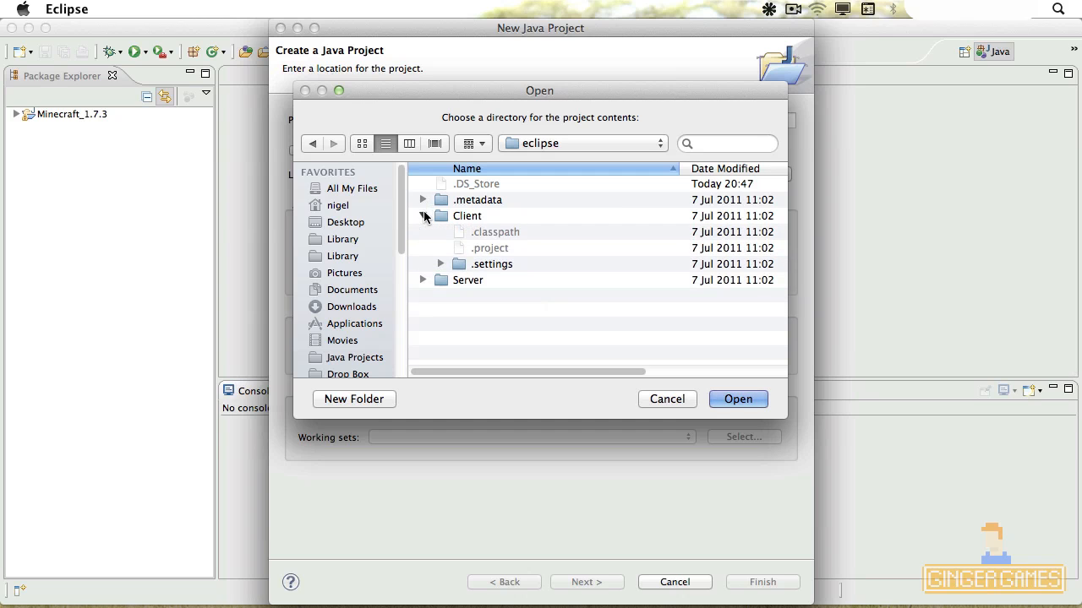
pyautogui.click(423, 217)
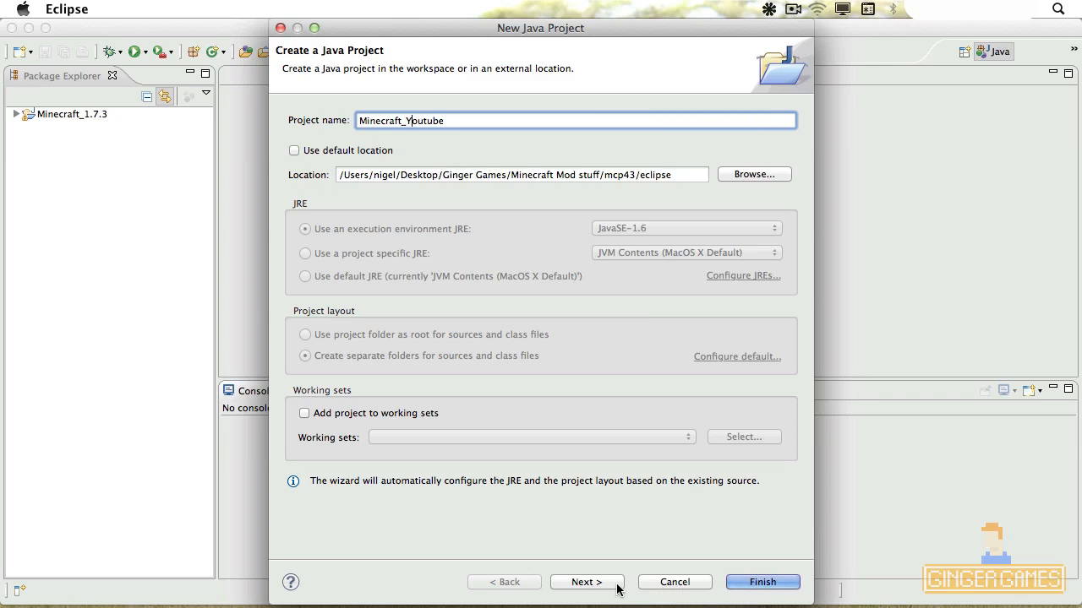
# Step: Finish the wizard to create the Minecraft_Youtube project
pyautogui.click(764, 582)
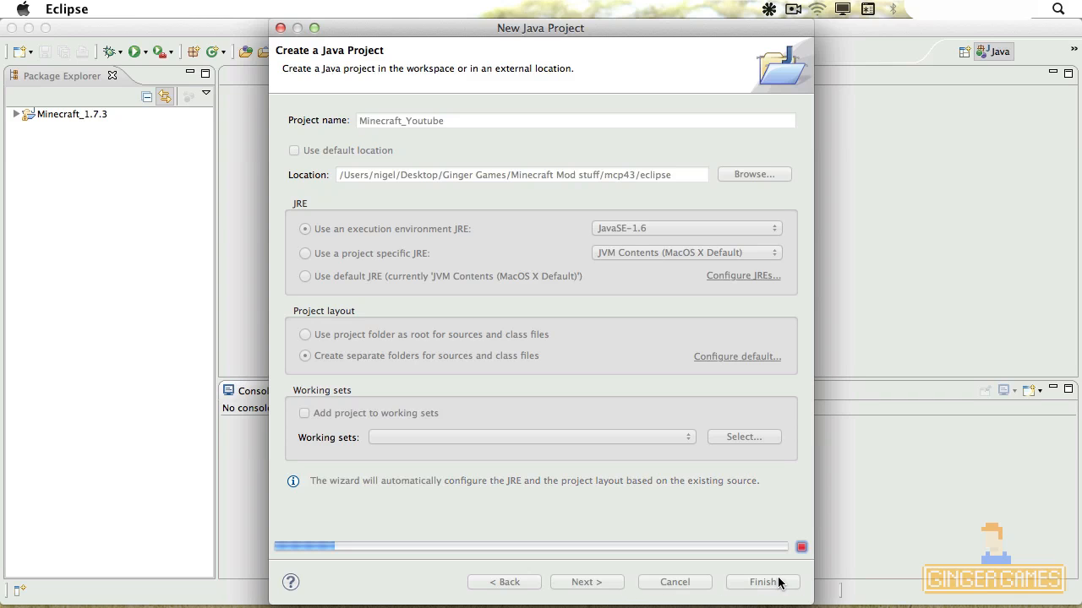
pyautogui.click(764, 582)
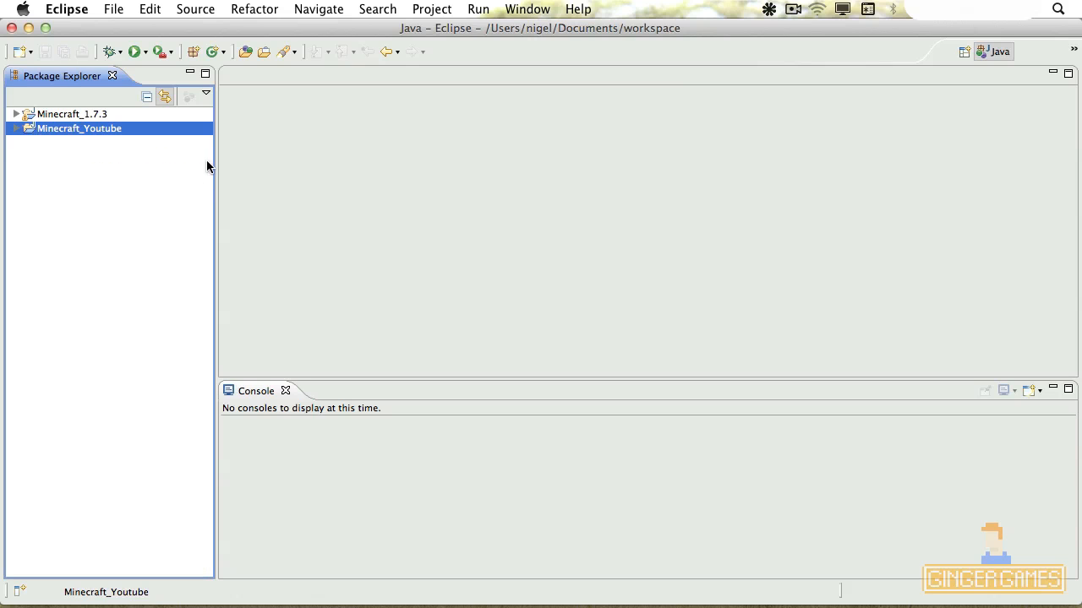
# Step: Link src/minecraft as a source folder of Minecraft_Youtube via Build Path > Link Source
pyautogui.rightClick(79, 129)
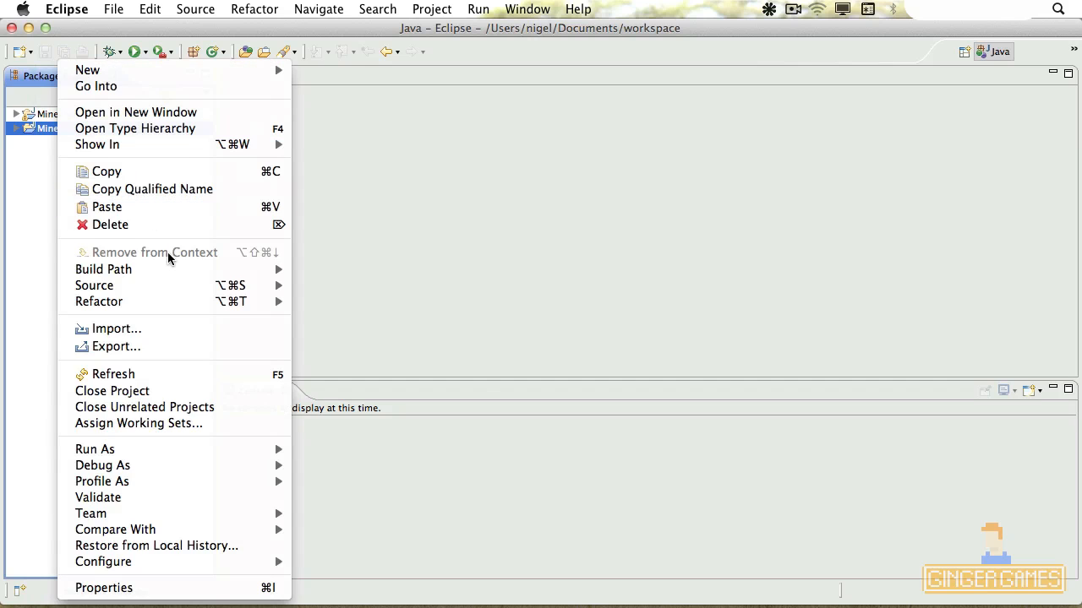
pyautogui.click(103, 269)
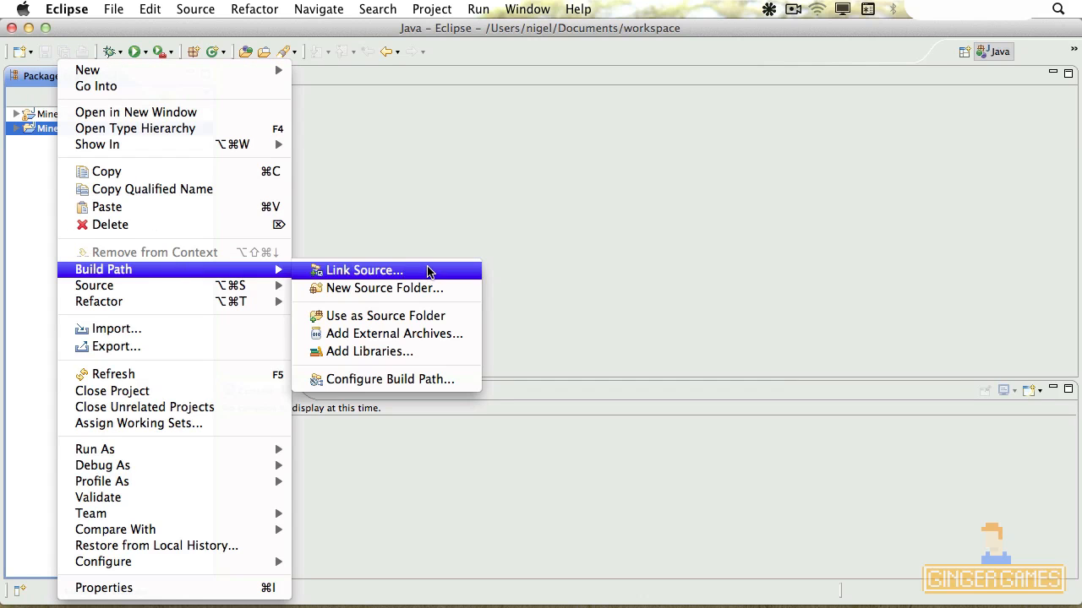
pyautogui.click(364, 271)
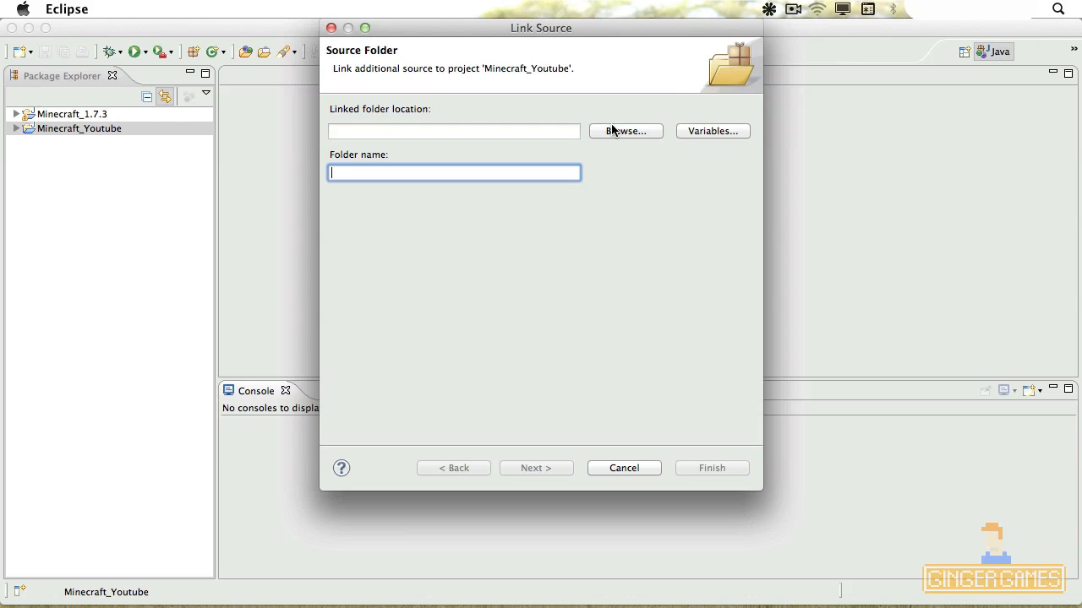
pyautogui.click(626, 132)
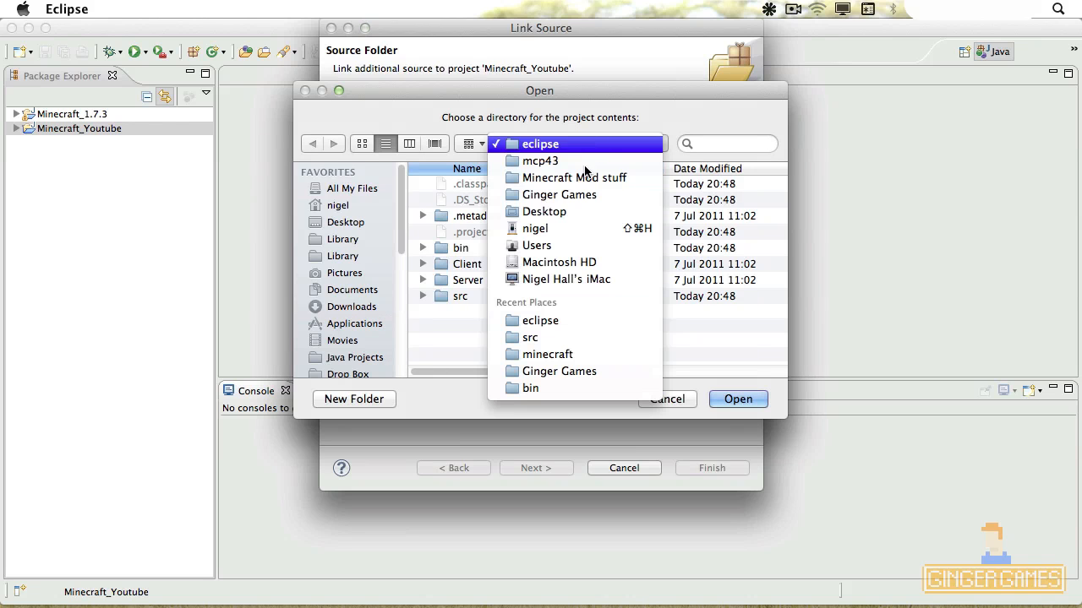
pyautogui.click(541, 161)
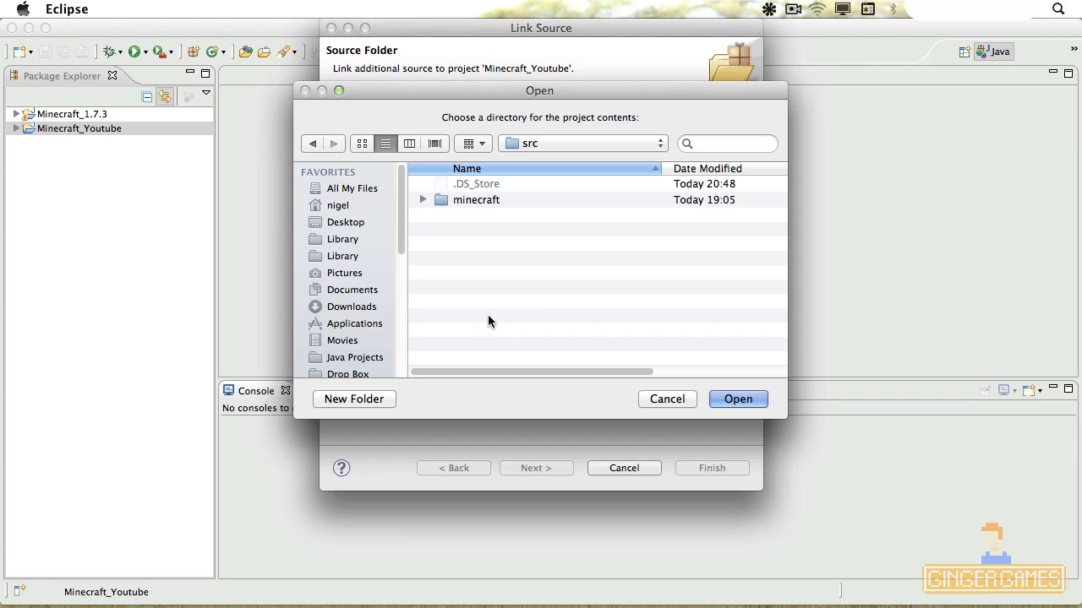
pyautogui.click(423, 199)
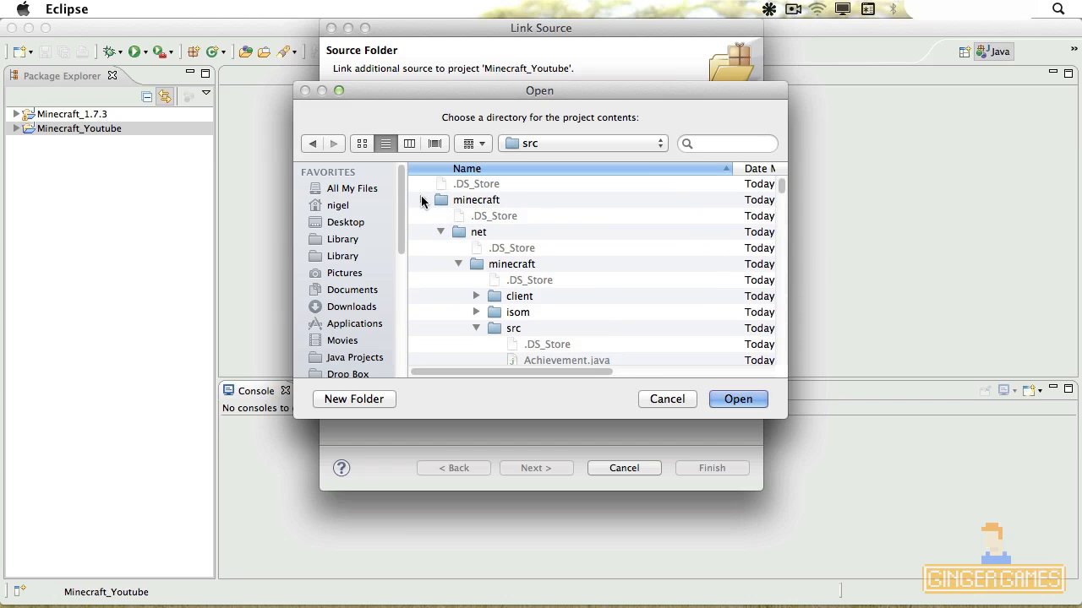
pyautogui.click(737, 399)
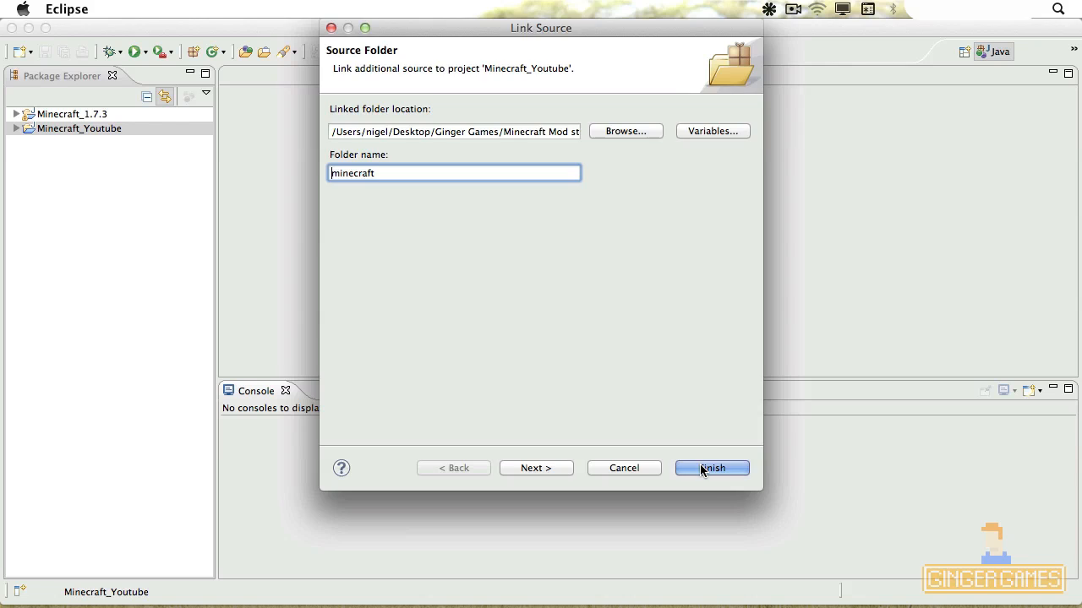
pyautogui.click(712, 468)
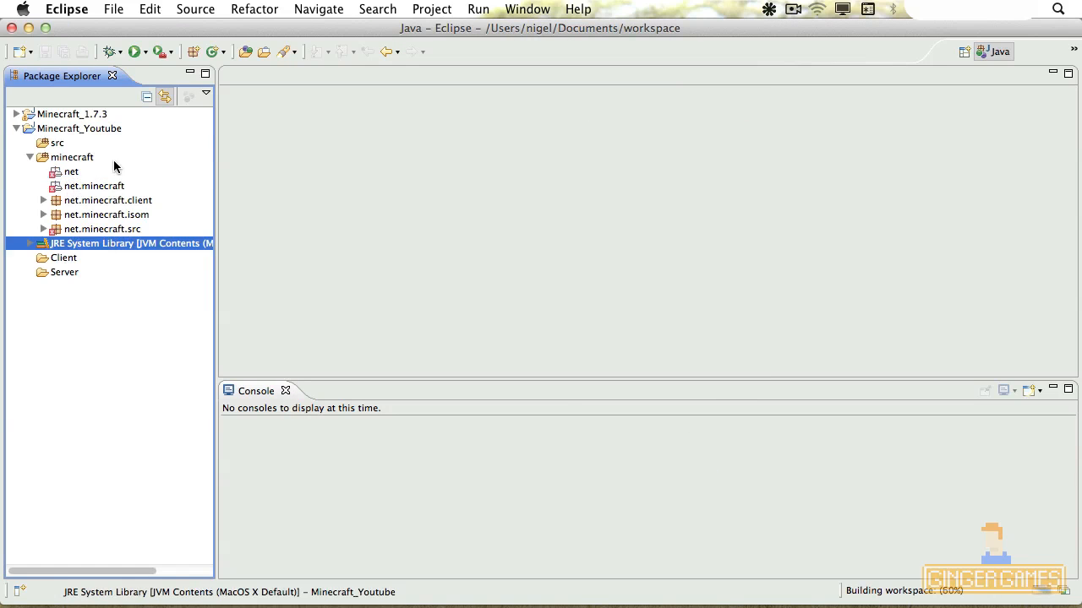
pyautogui.click(103, 230)
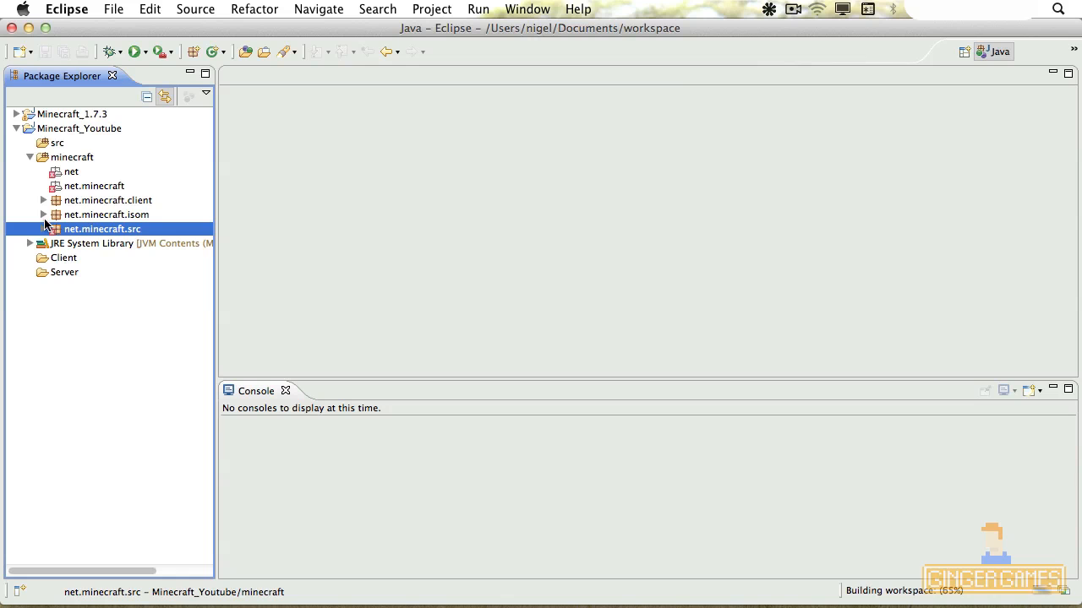
pyautogui.click(43, 230)
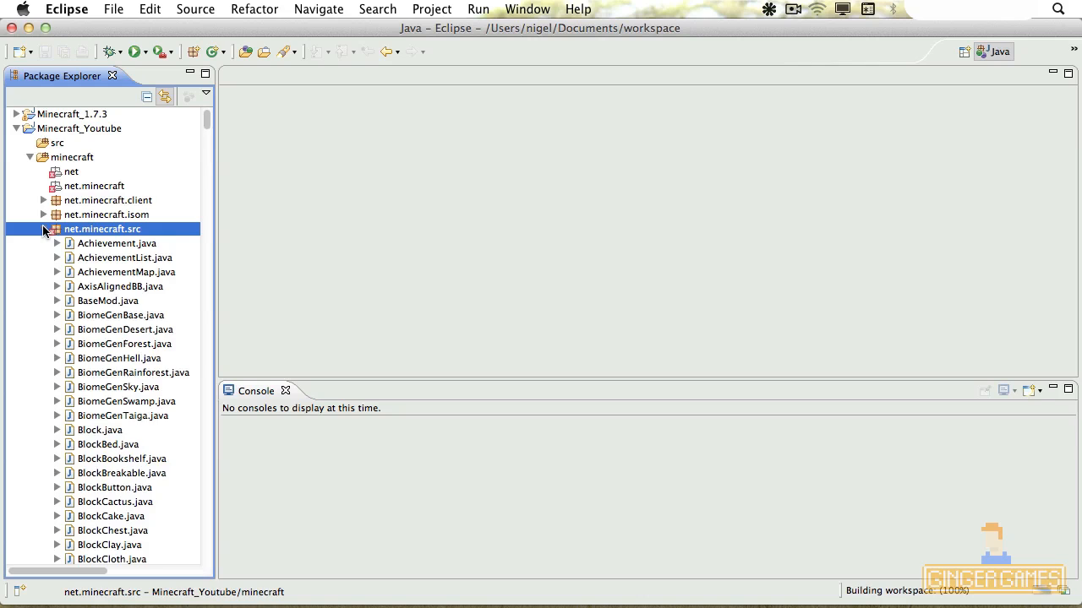
pyautogui.click(44, 230)
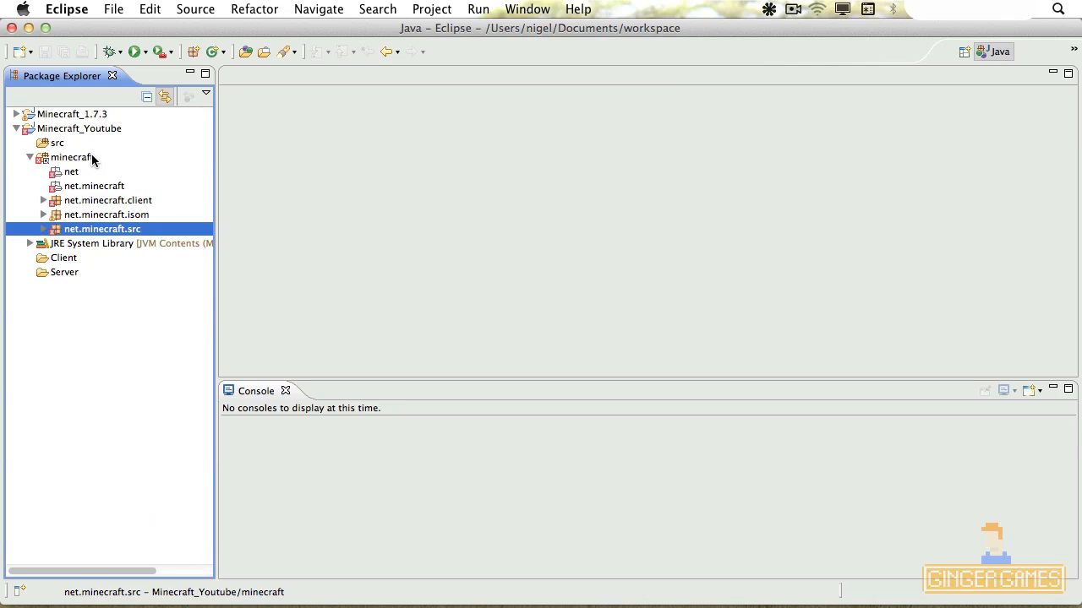
# Step: Show Minecraft_Youtube's Java Build Path Libraries list, holding only the JRE System Library
pyautogui.rightClick(81, 128)
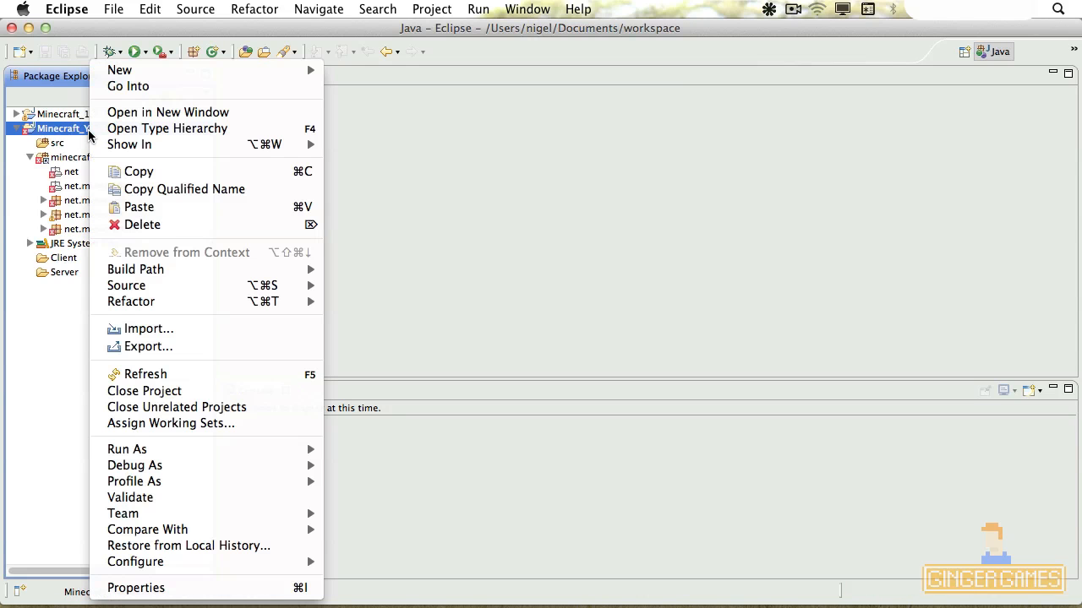
pyautogui.moveTo(226, 294)
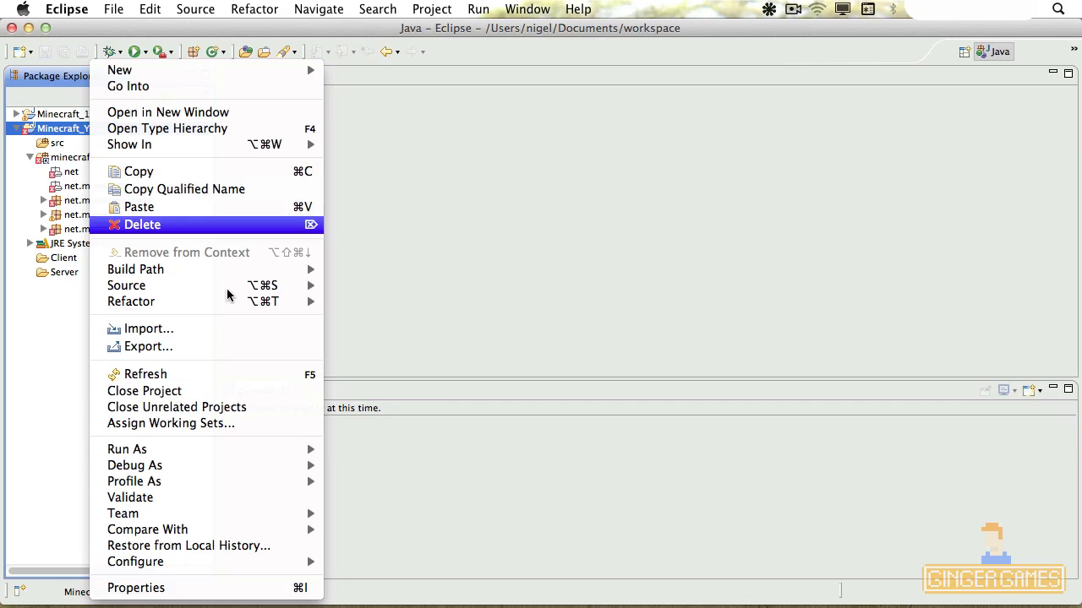
pyautogui.moveTo(135, 268)
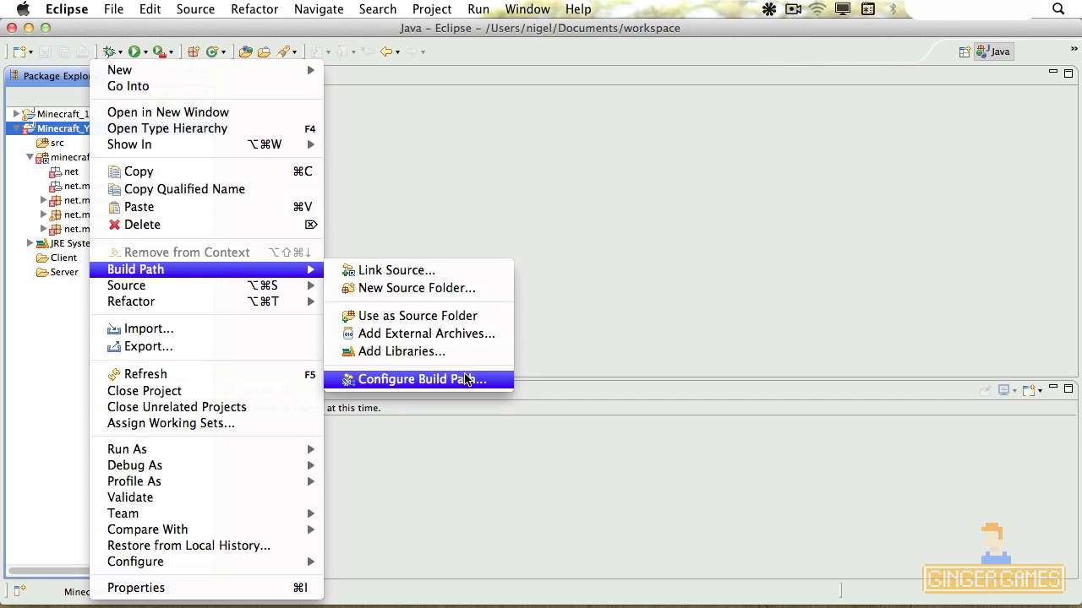
pyautogui.click(417, 379)
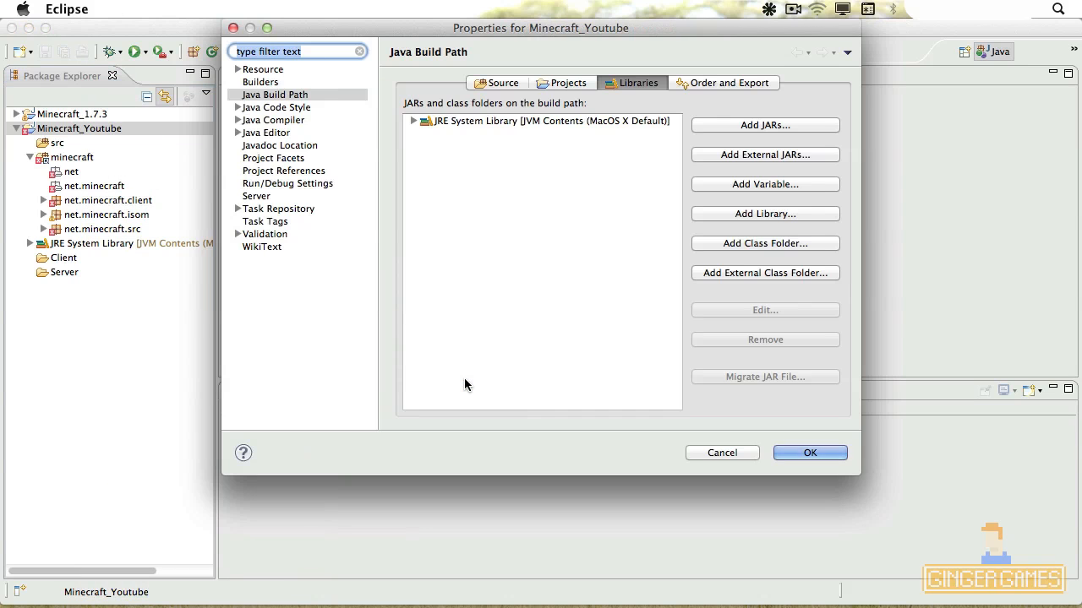
pyautogui.click(274, 95)
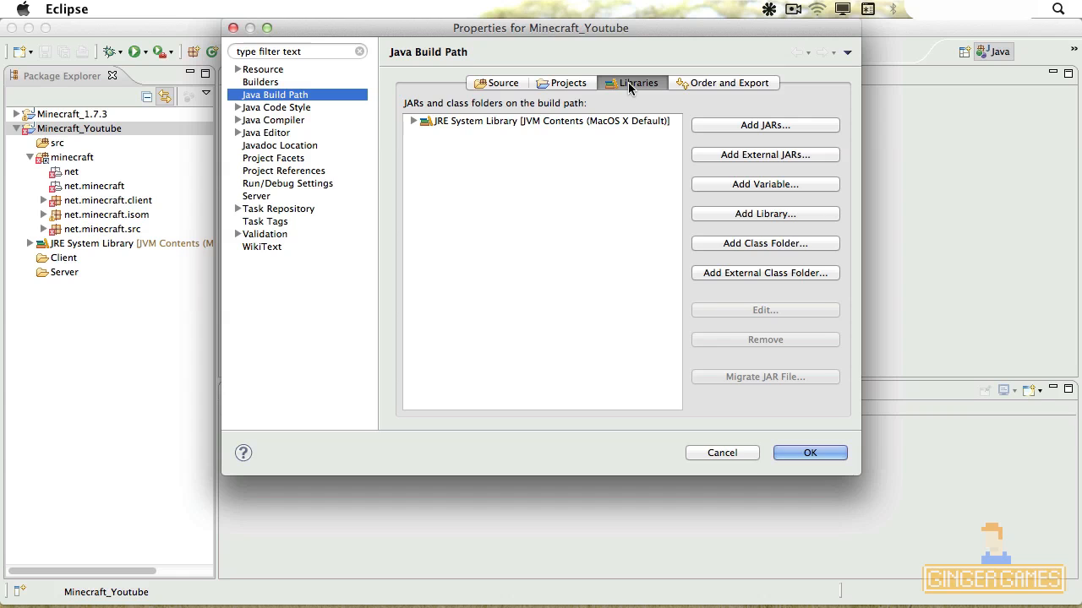
pyautogui.moveTo(709, 154)
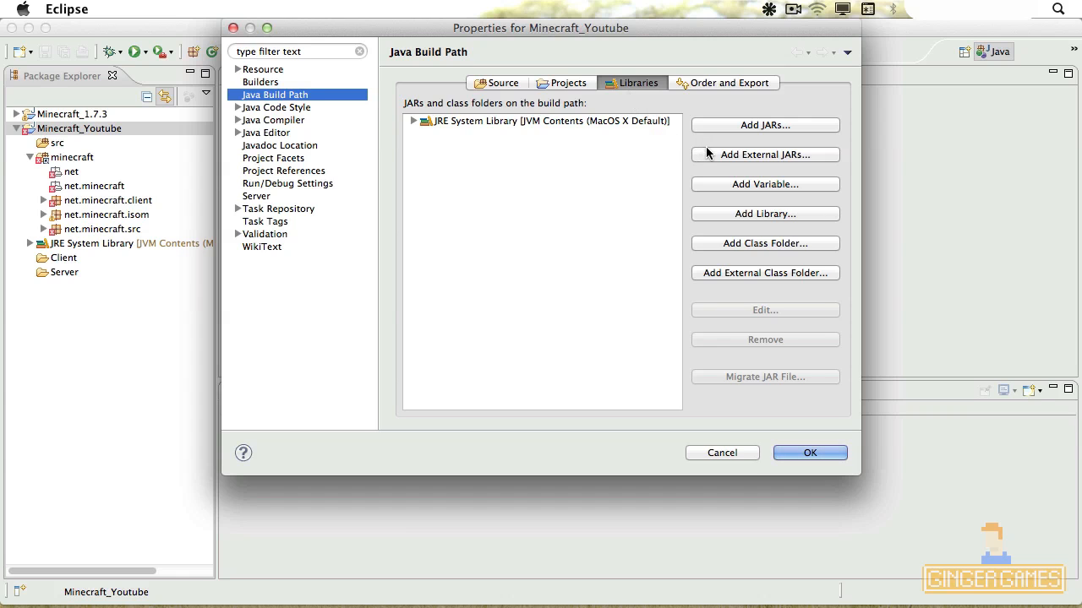
# Step: Add external JARs jinput, lwjgl_util, lwjgl and minecraft from mcp43/jars/bin
pyautogui.click(764, 155)
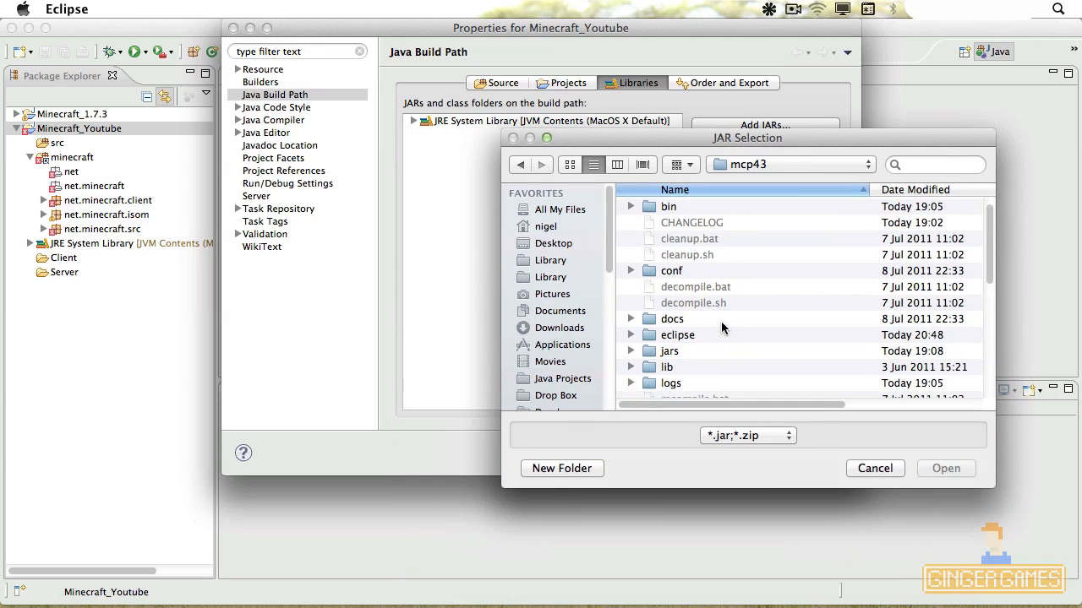
pyautogui.doubleClick(665, 350)
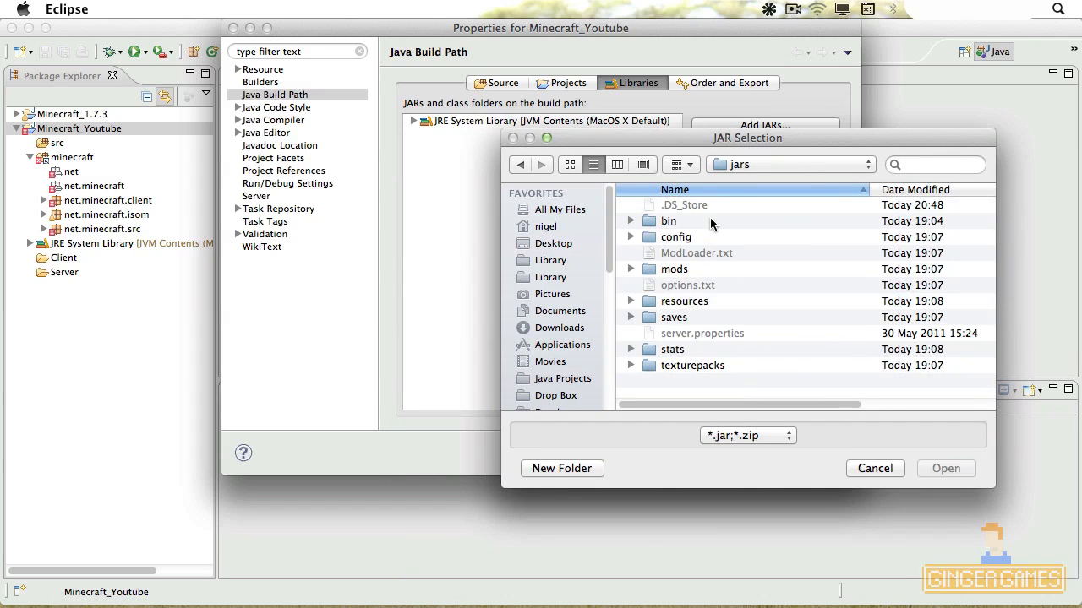
pyautogui.doubleClick(669, 219)
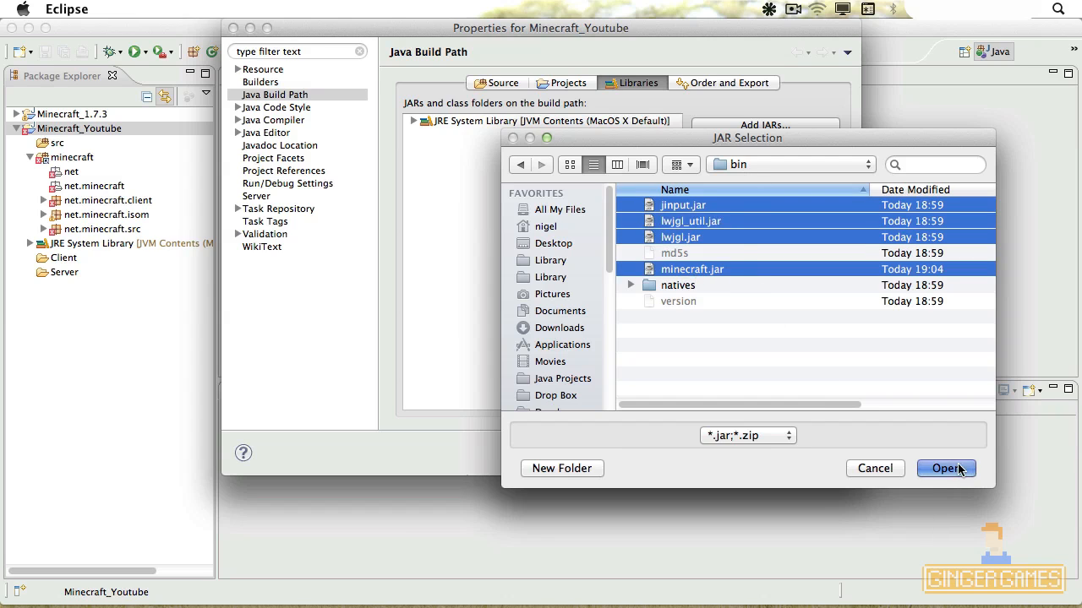
pyautogui.click(947, 468)
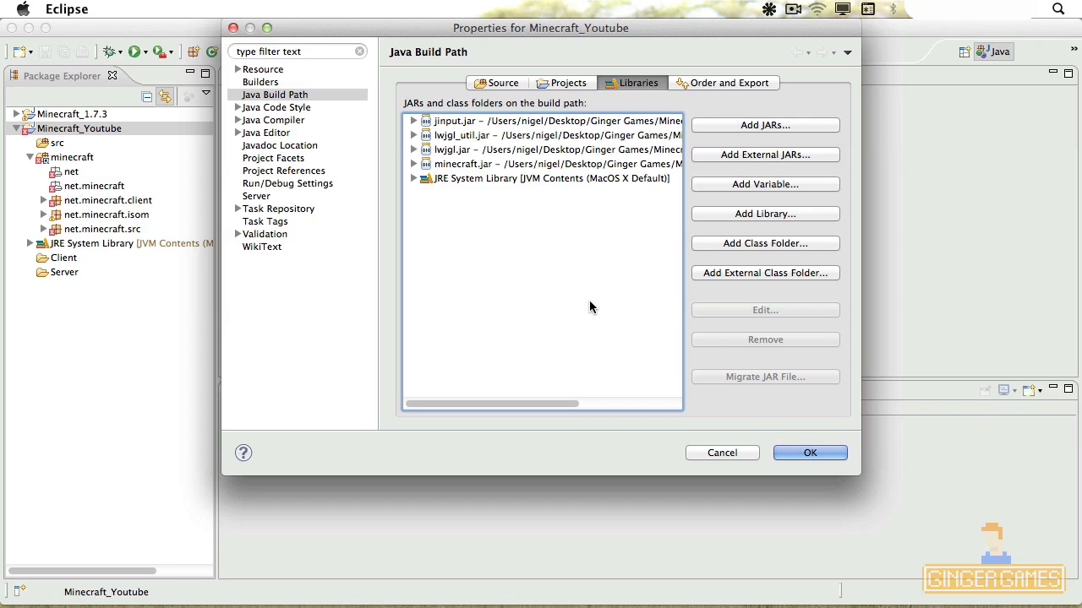
# Step: Expand lwjgl.jar and select its Native library location entry, currently None
pyautogui.click(414, 164)
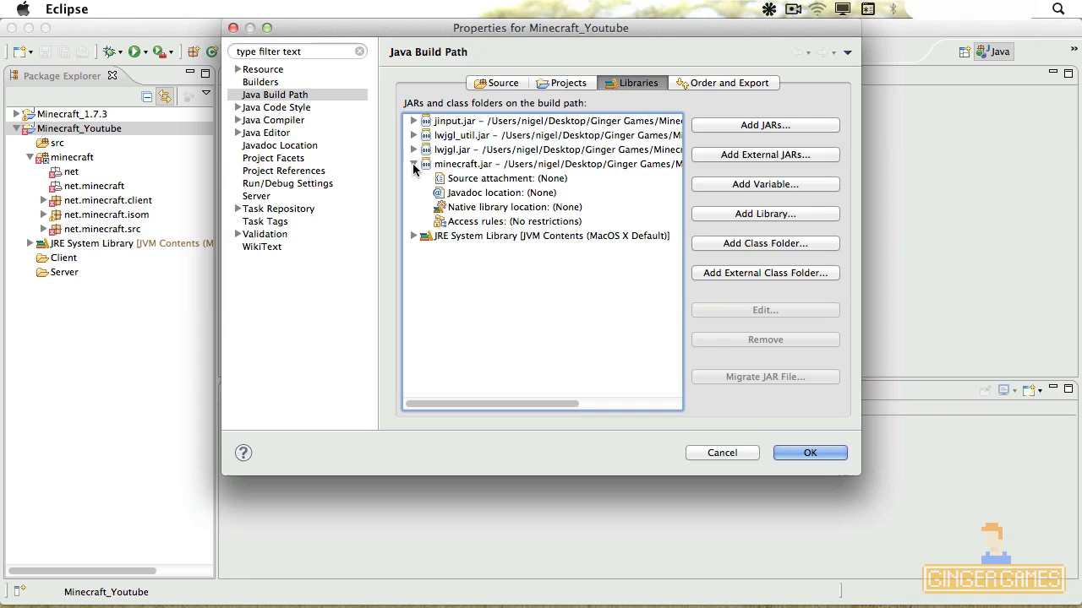
pyautogui.click(414, 164)
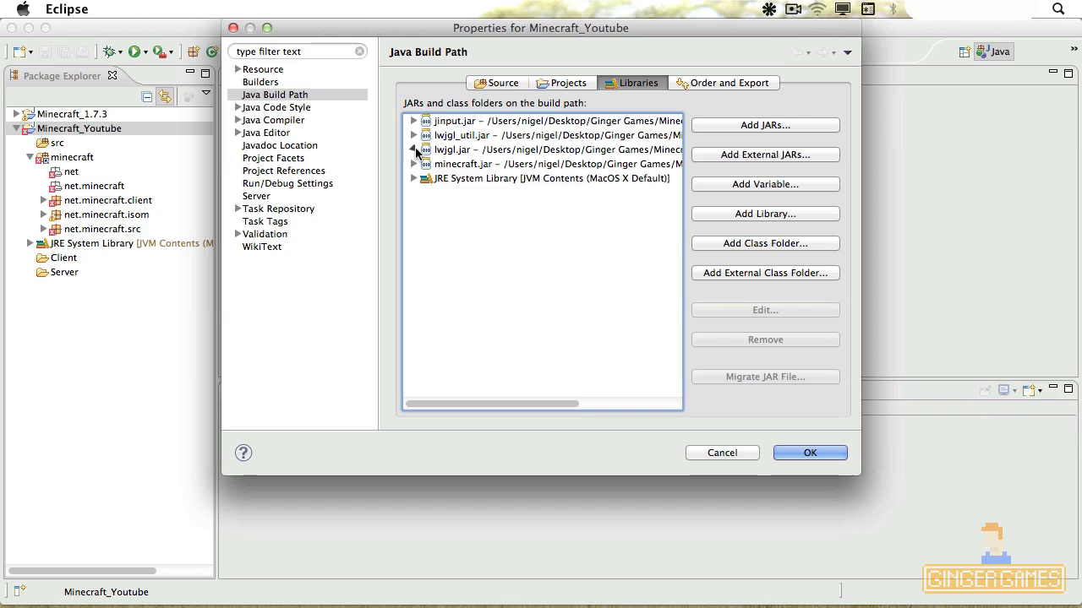
pyautogui.click(414, 149)
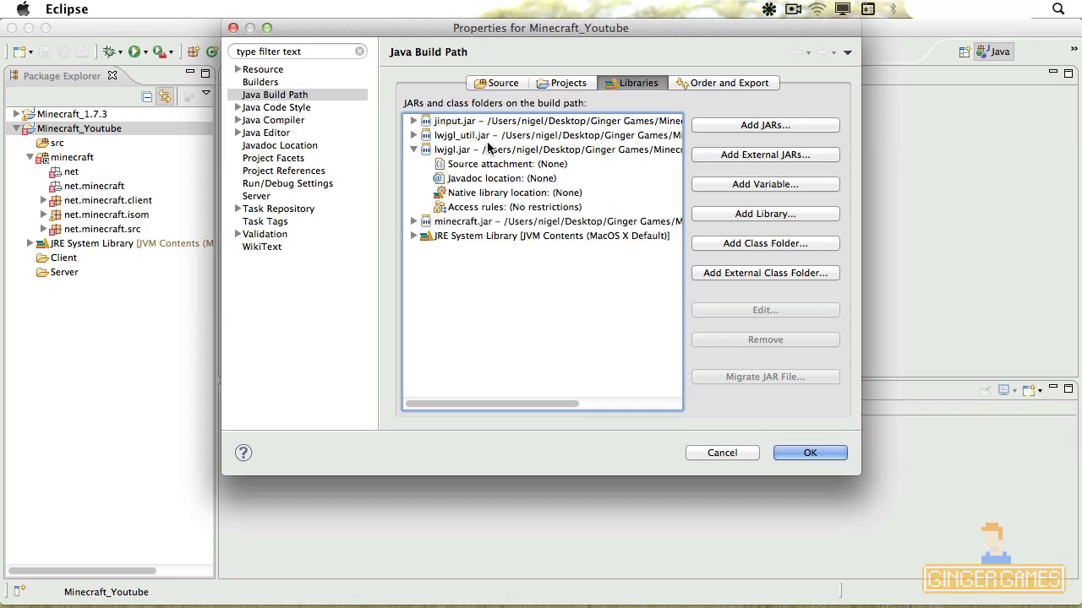
pyautogui.moveTo(487, 155)
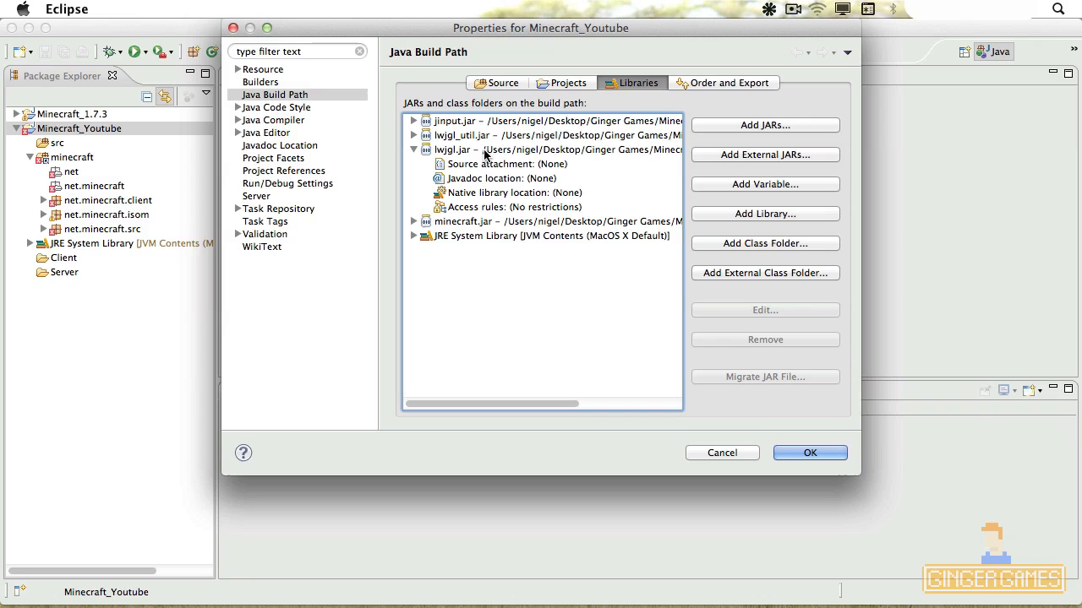
pyautogui.moveTo(477, 188)
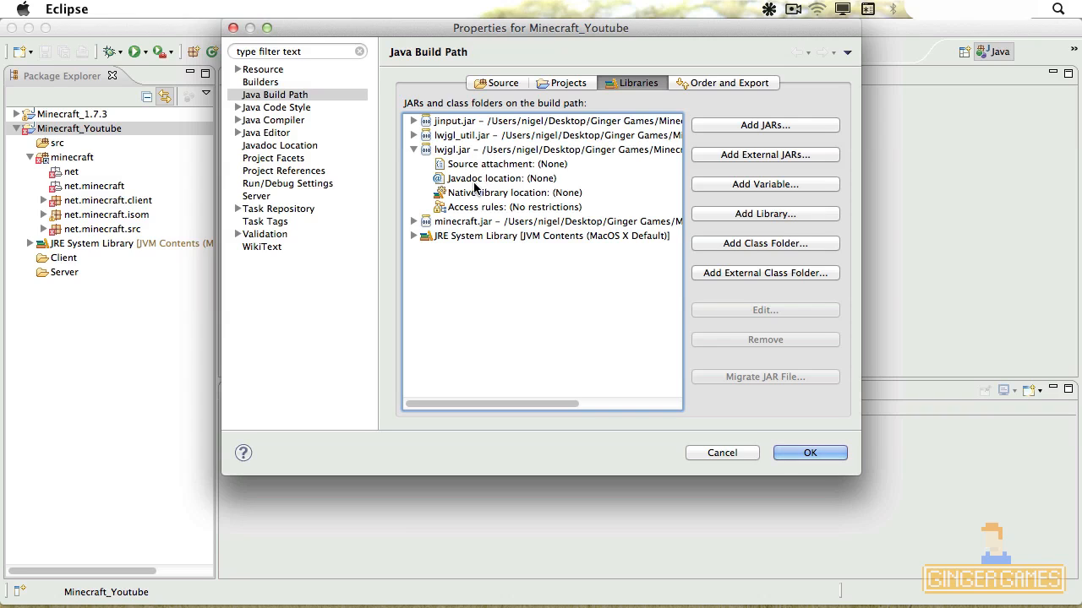
pyautogui.click(510, 192)
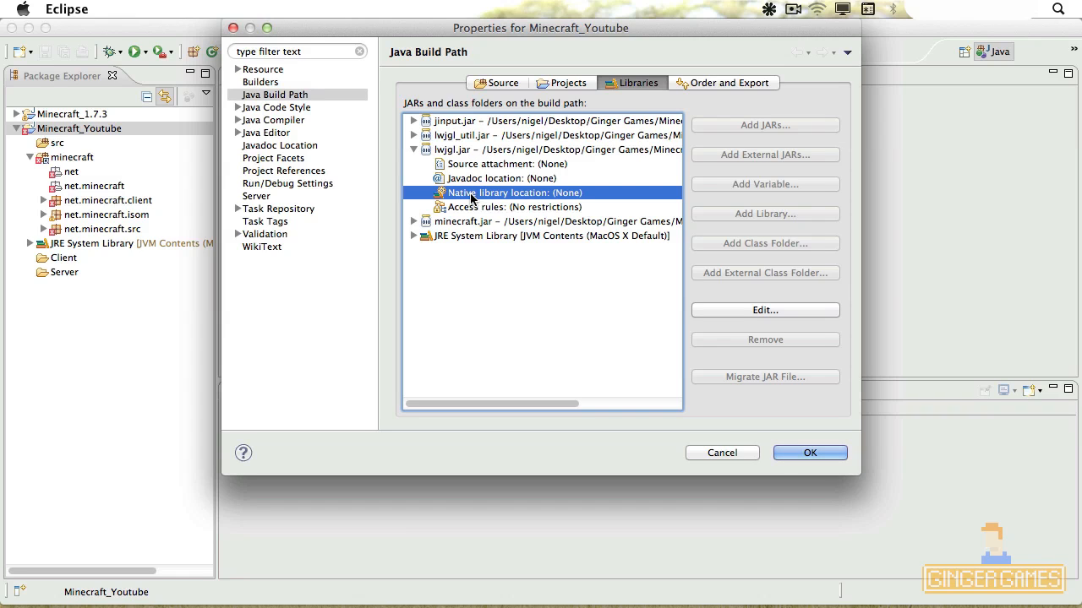
pyautogui.moveTo(742, 311)
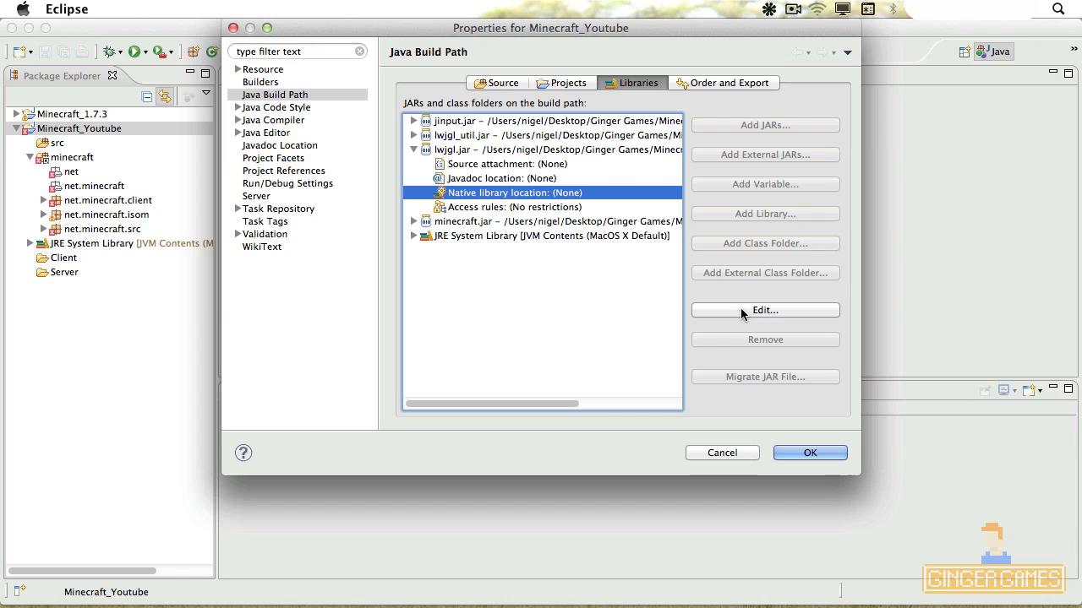
# Step: Set lwjgl.jar's native library location to the bin/natives folder and confirm
pyautogui.click(763, 311)
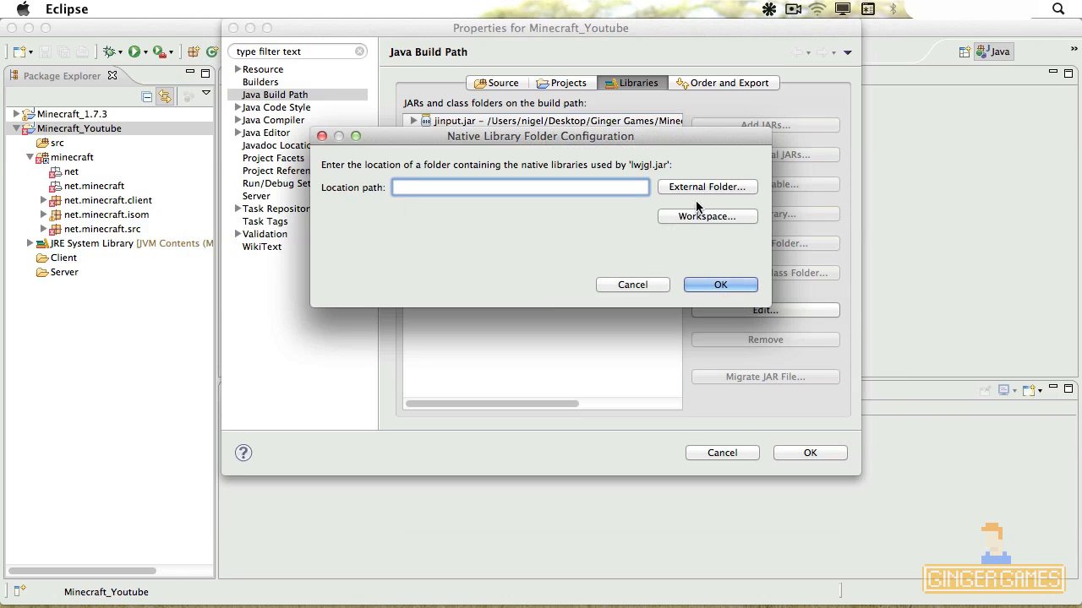
pyautogui.click(707, 186)
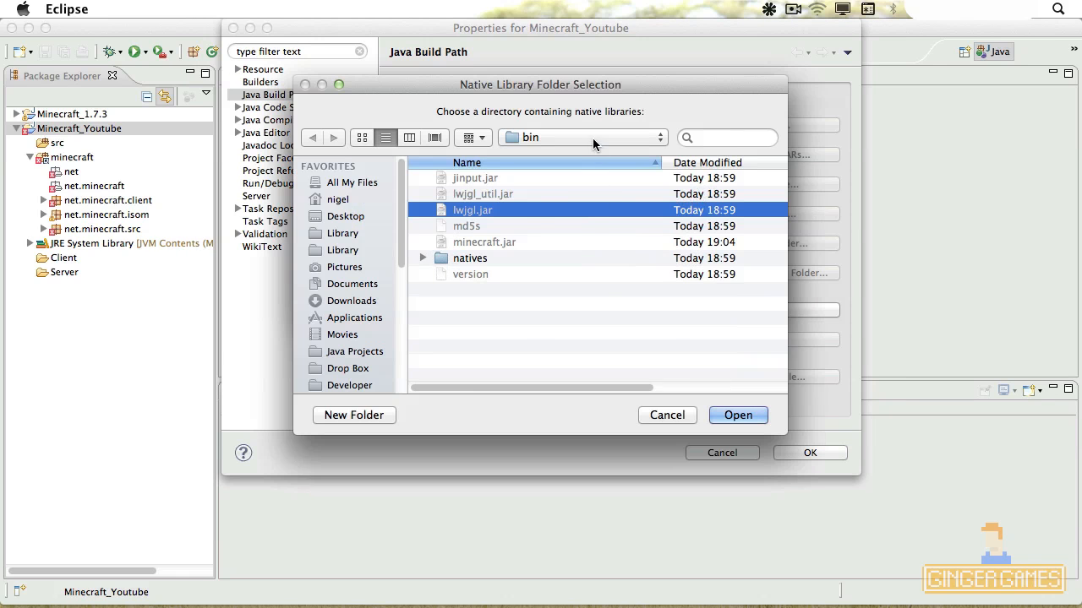
pyautogui.click(582, 137)
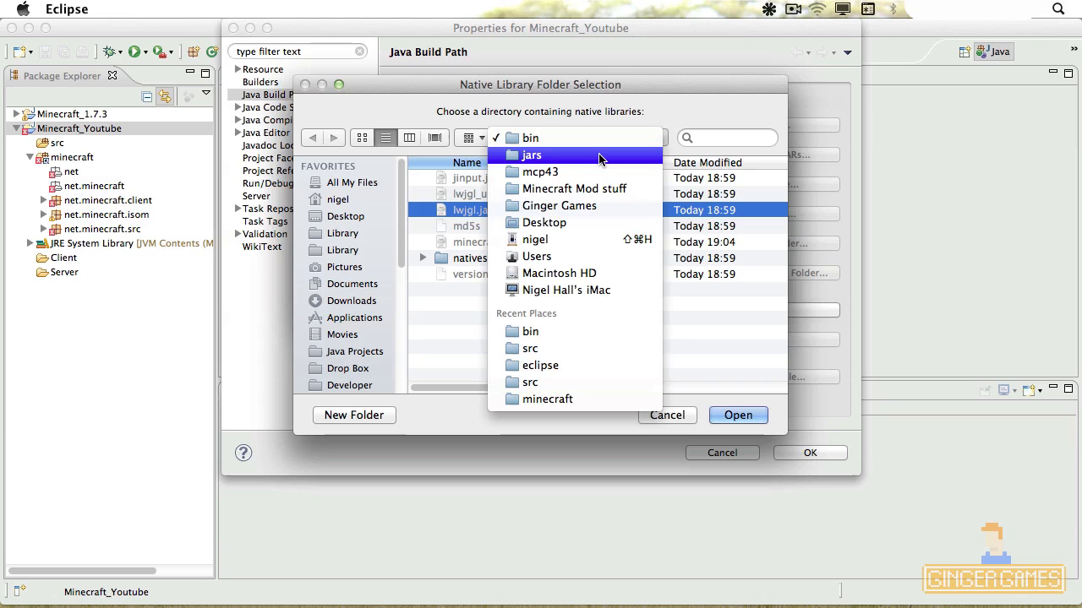
pyautogui.click(529, 137)
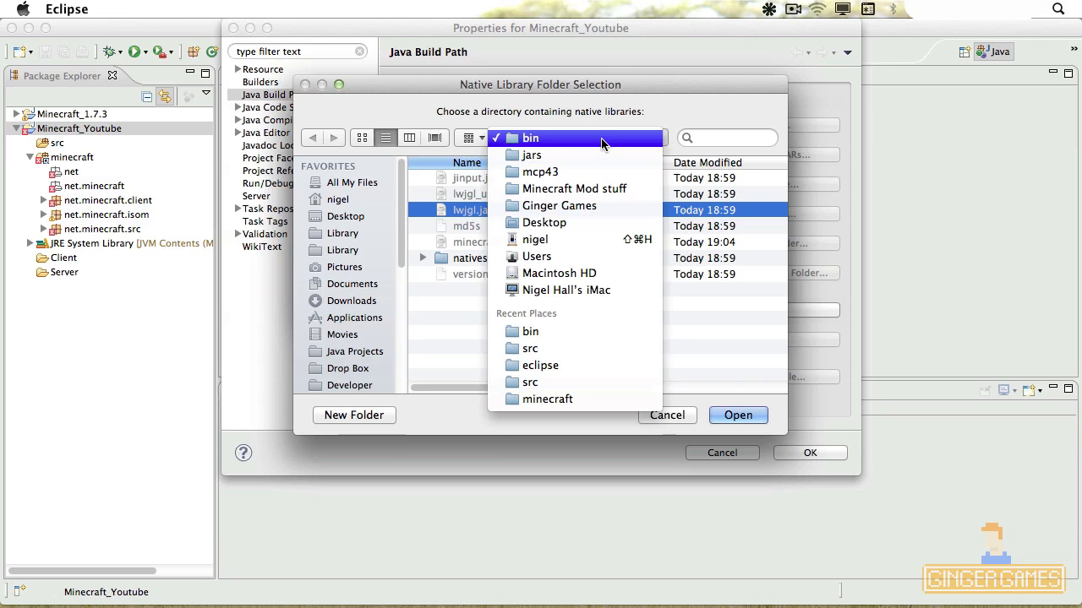
pyautogui.click(539, 138)
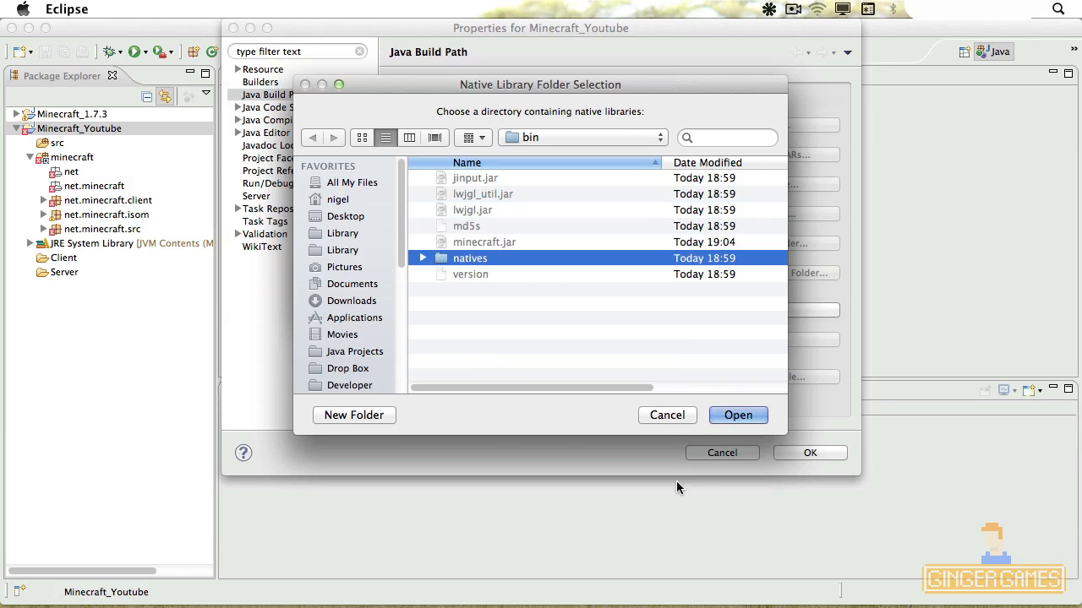
pyautogui.click(739, 416)
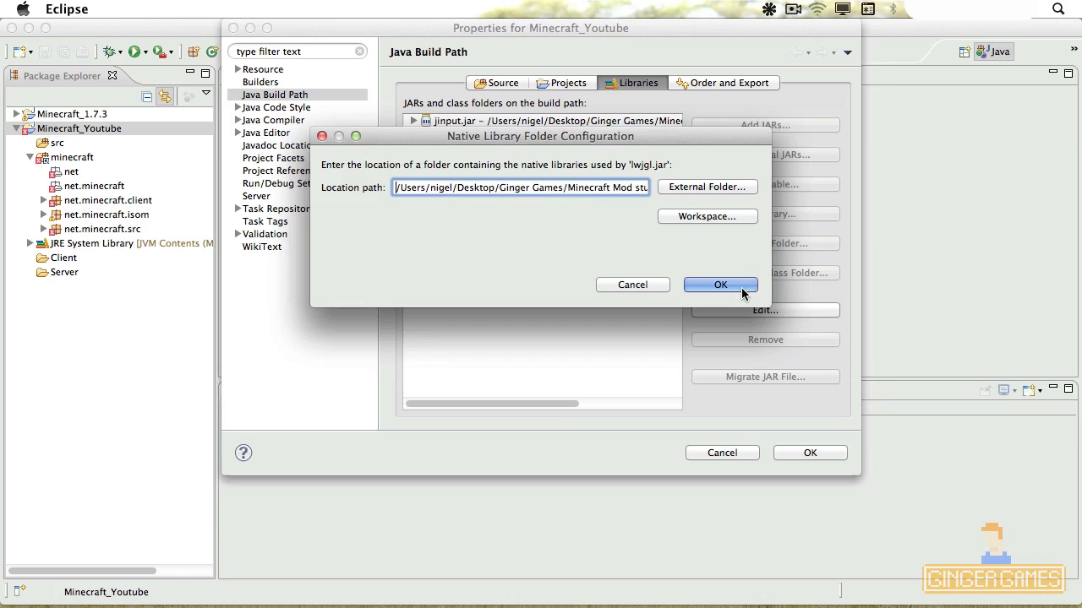
pyautogui.click(720, 284)
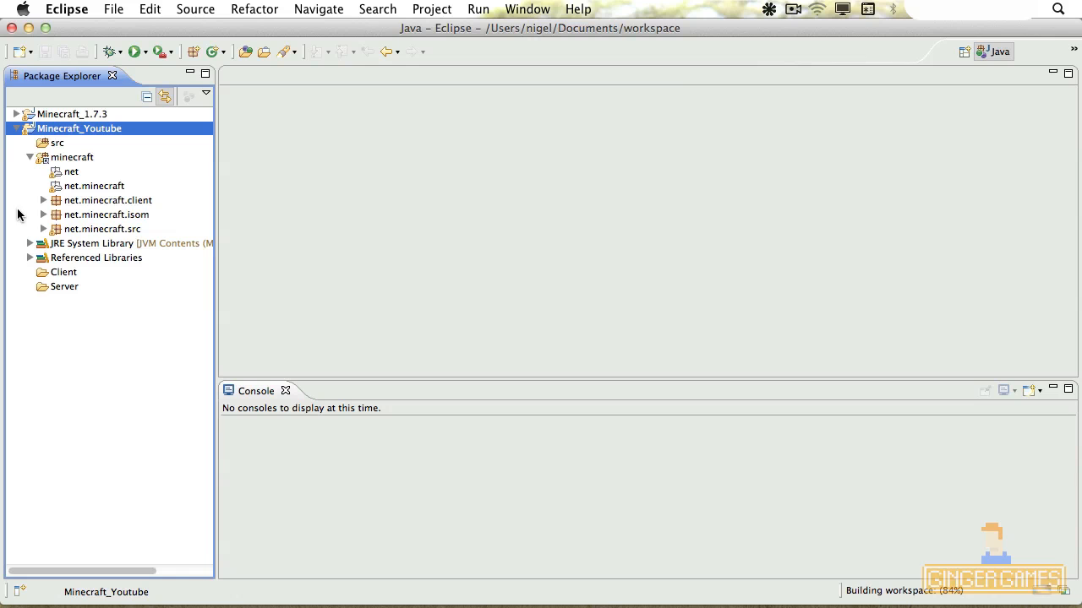
pyautogui.moveTo(44, 230)
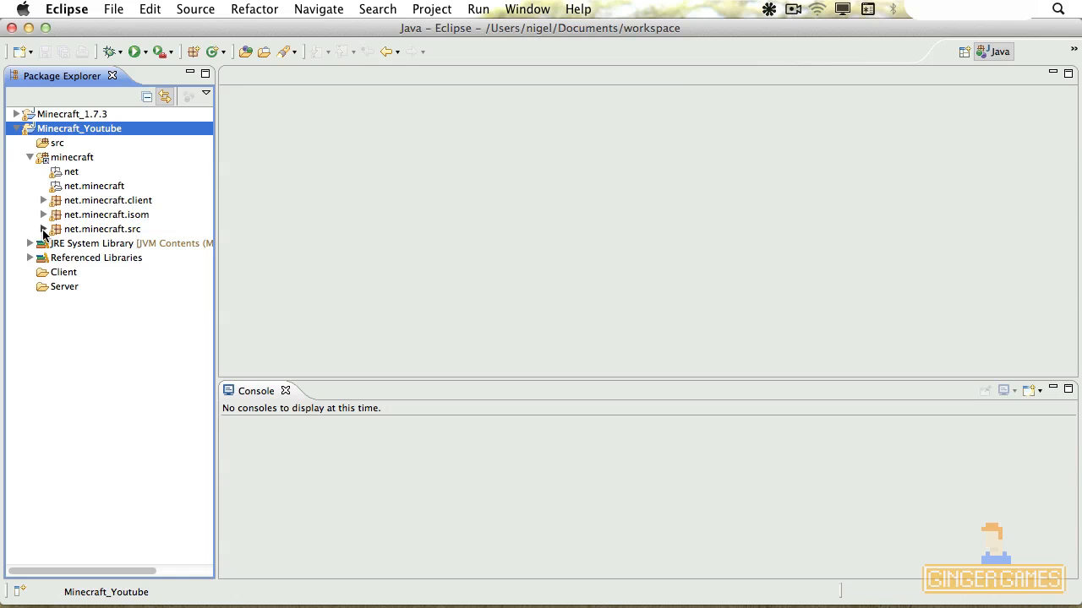
# Step: Expand net.minecraft.src to see source files like Achievement.java and Block.java
pyautogui.click(44, 230)
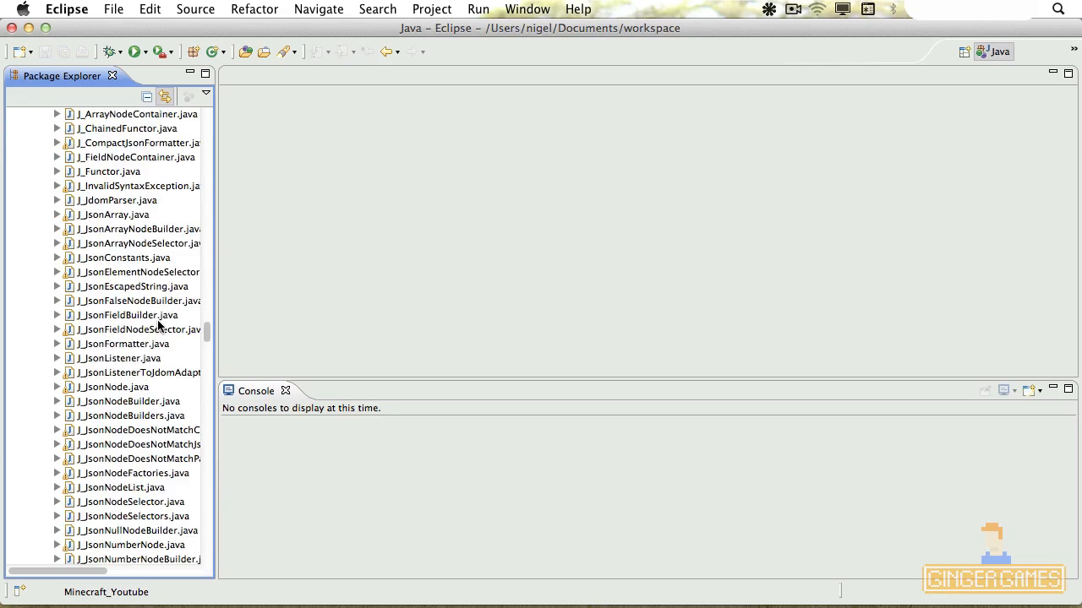
pyautogui.scroll(-3)
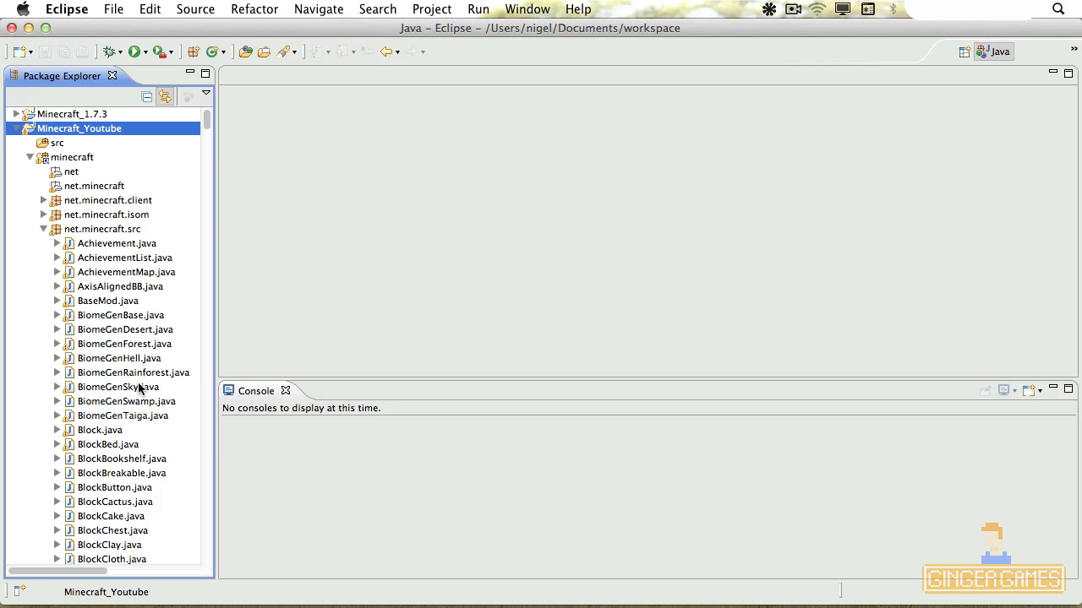
pyautogui.moveTo(152, 52)
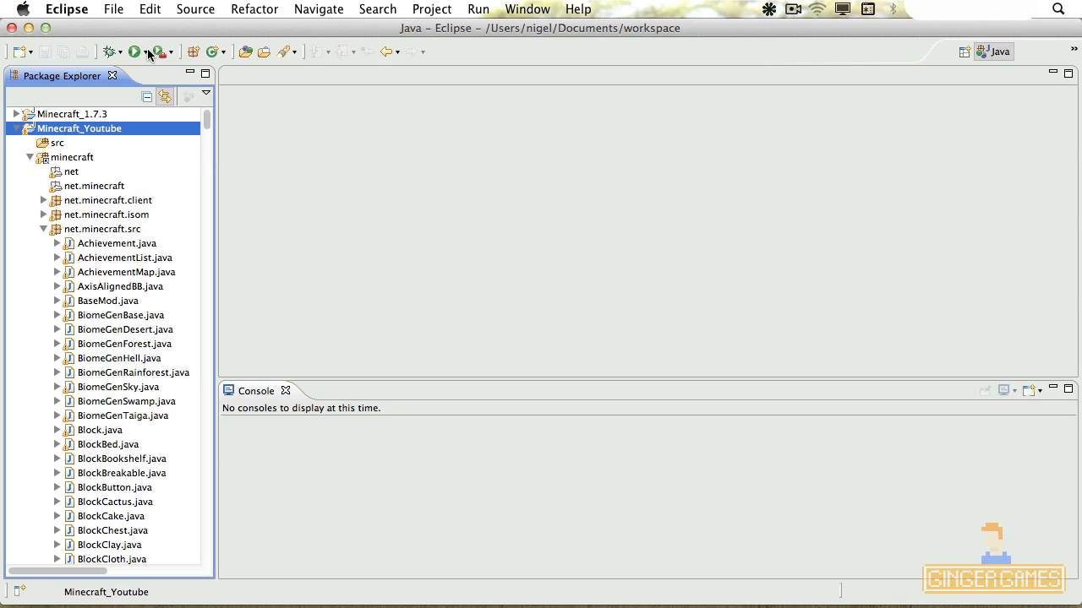
pyautogui.moveTo(162, 40)
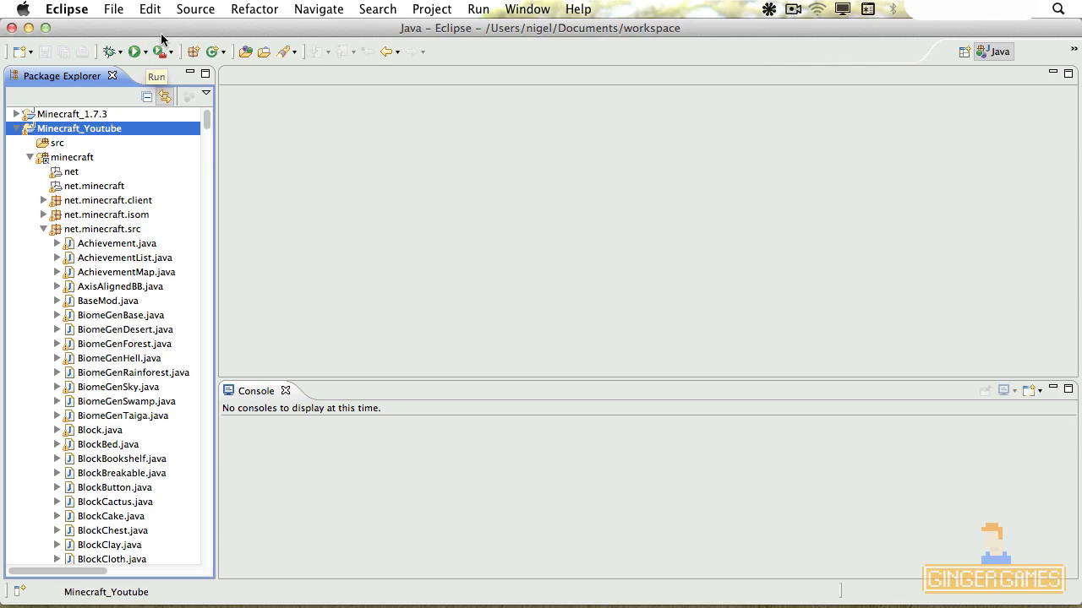
# Step: In Run Configurations, set New_configuration's project to Minecraft_Youtube
pyautogui.click(169, 48)
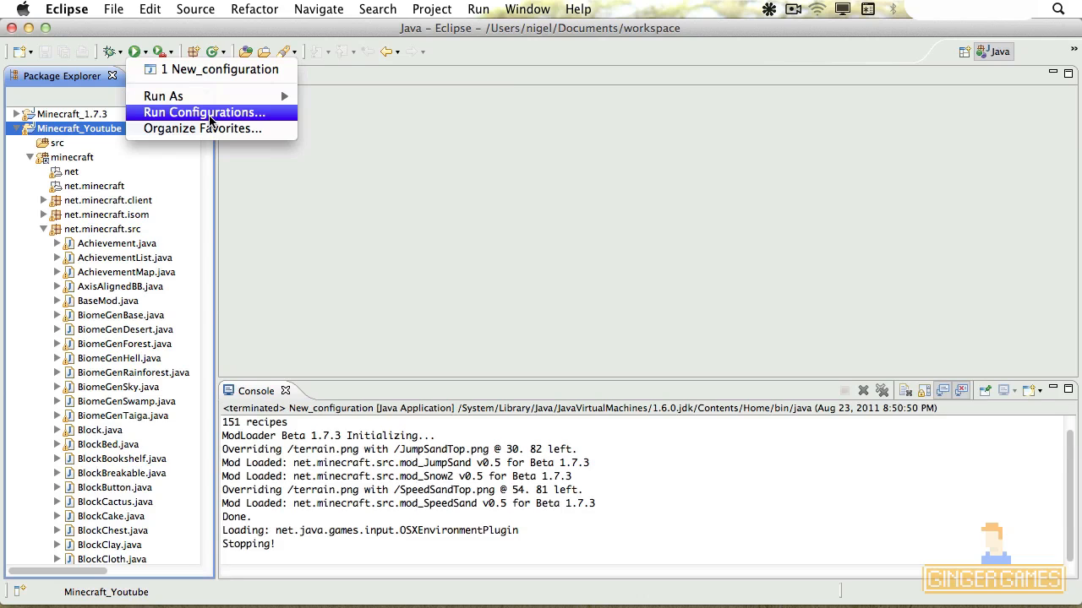
pyautogui.click(210, 111)
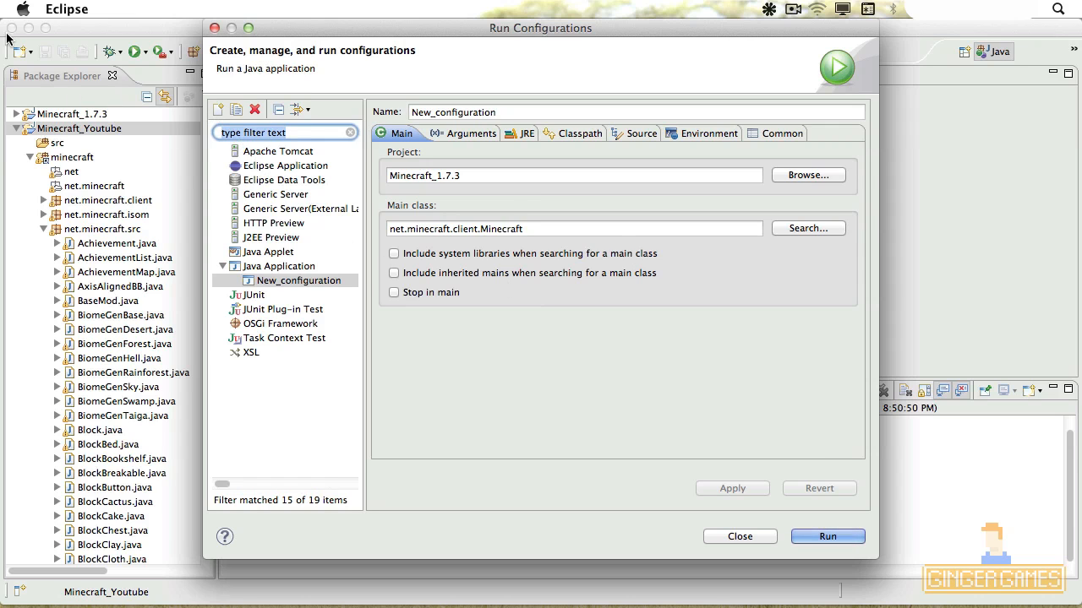
pyautogui.click(297, 281)
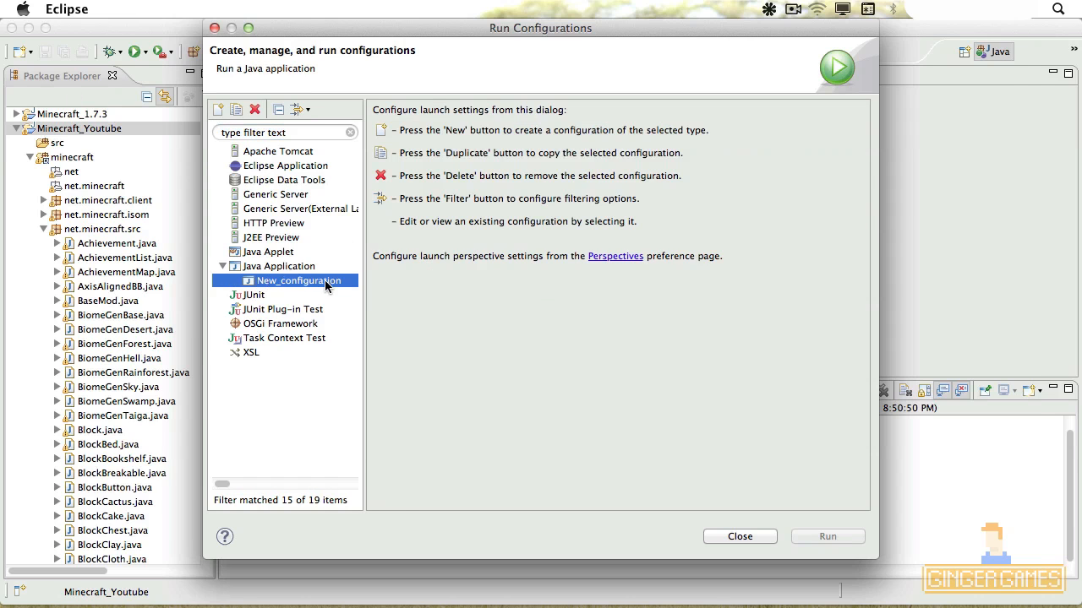
pyautogui.click(298, 281)
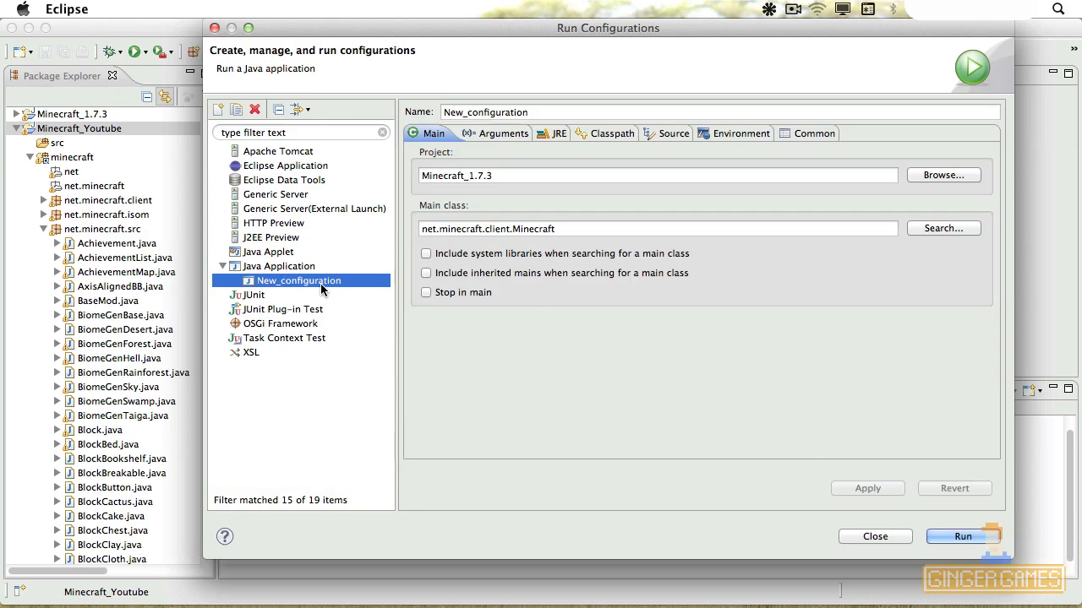
pyautogui.click(943, 174)
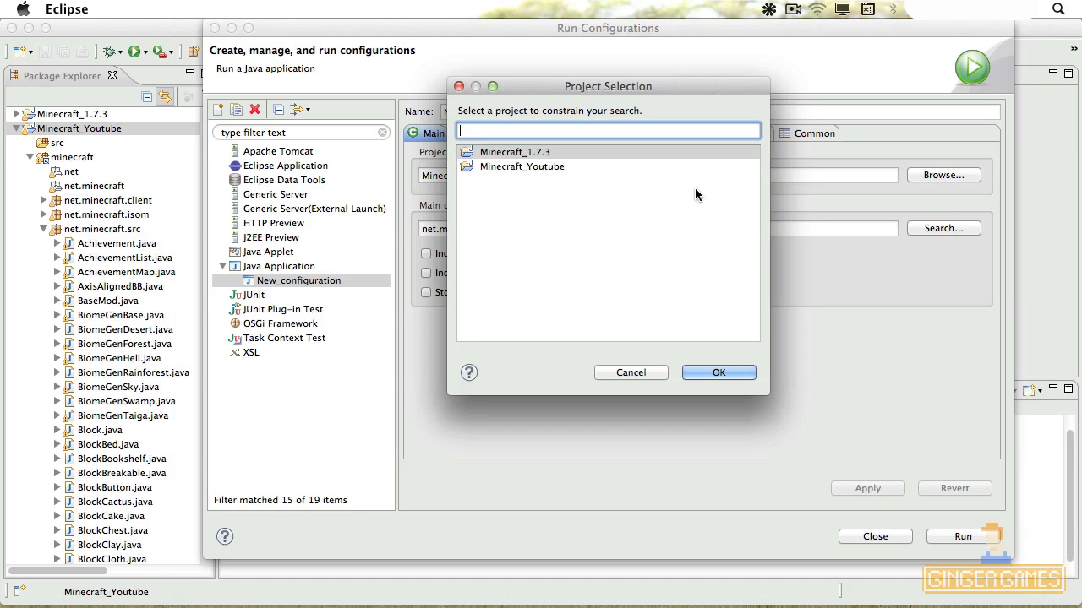
pyautogui.click(718, 374)
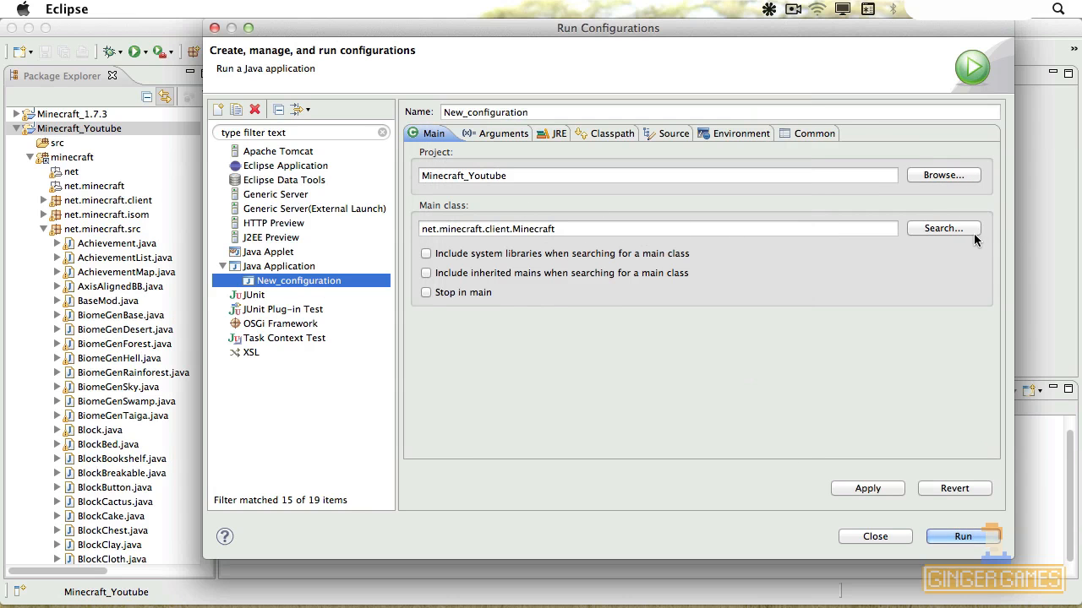
# Step: Choose net.minecraft.client.Minecraft as main class and apply the configuration
pyautogui.click(943, 228)
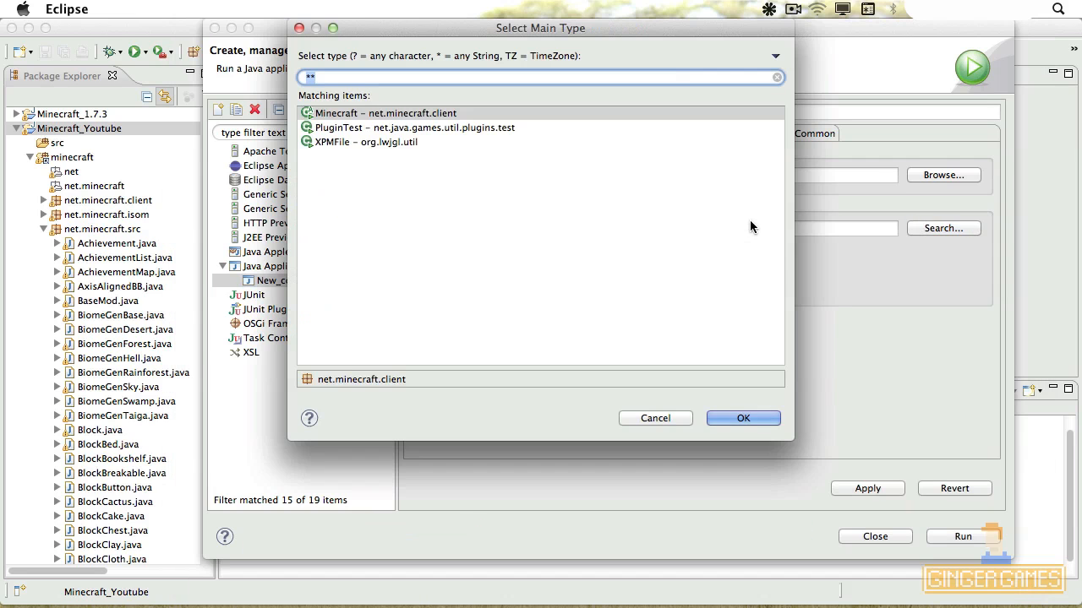
pyautogui.click(402, 111)
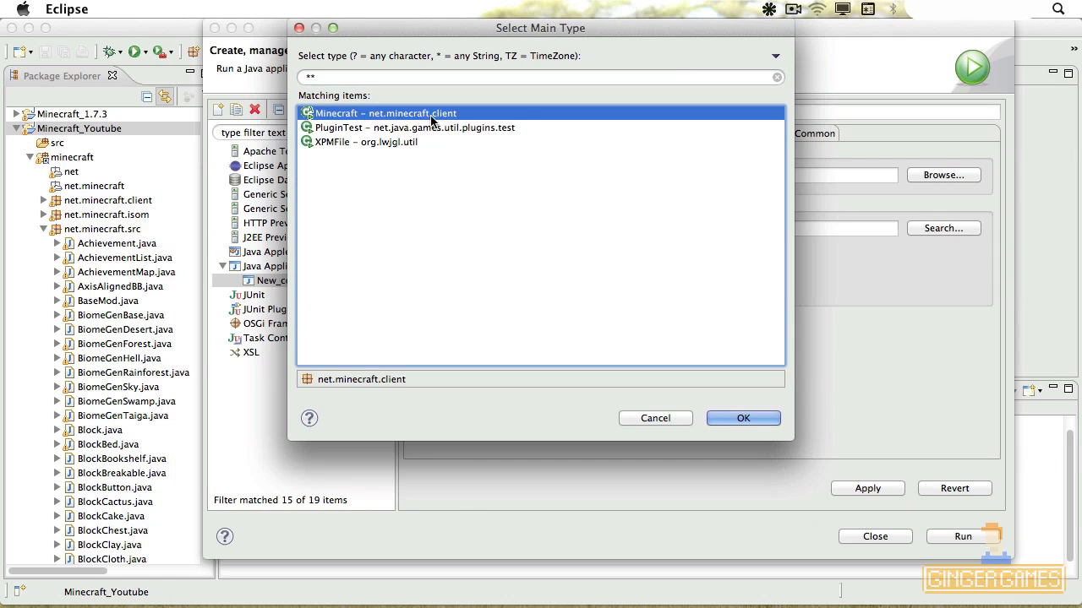
pyautogui.moveTo(414, 125)
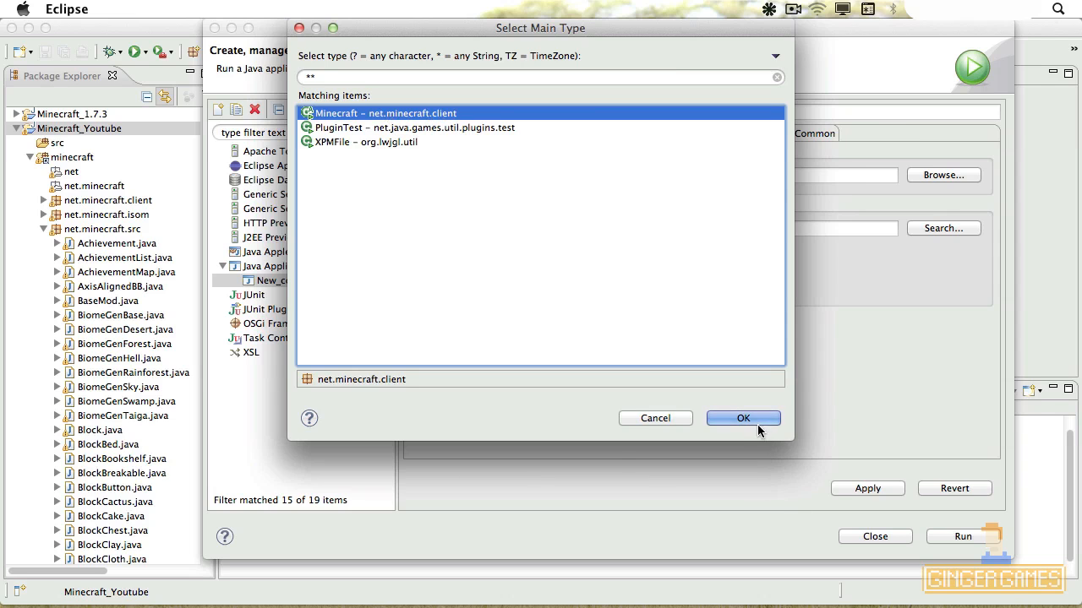
pyautogui.click(744, 419)
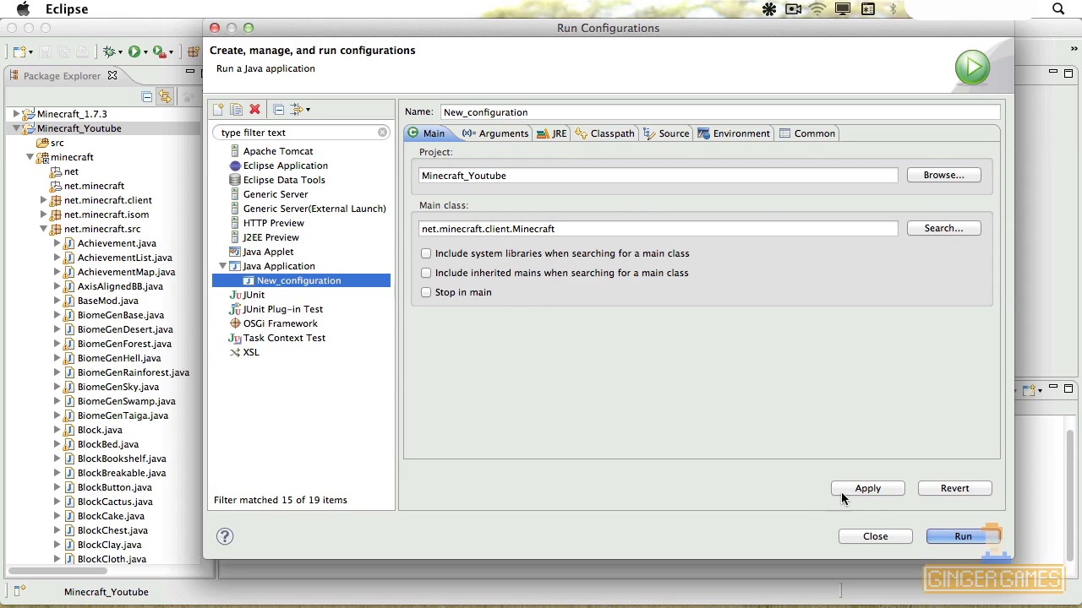
pyautogui.click(867, 488)
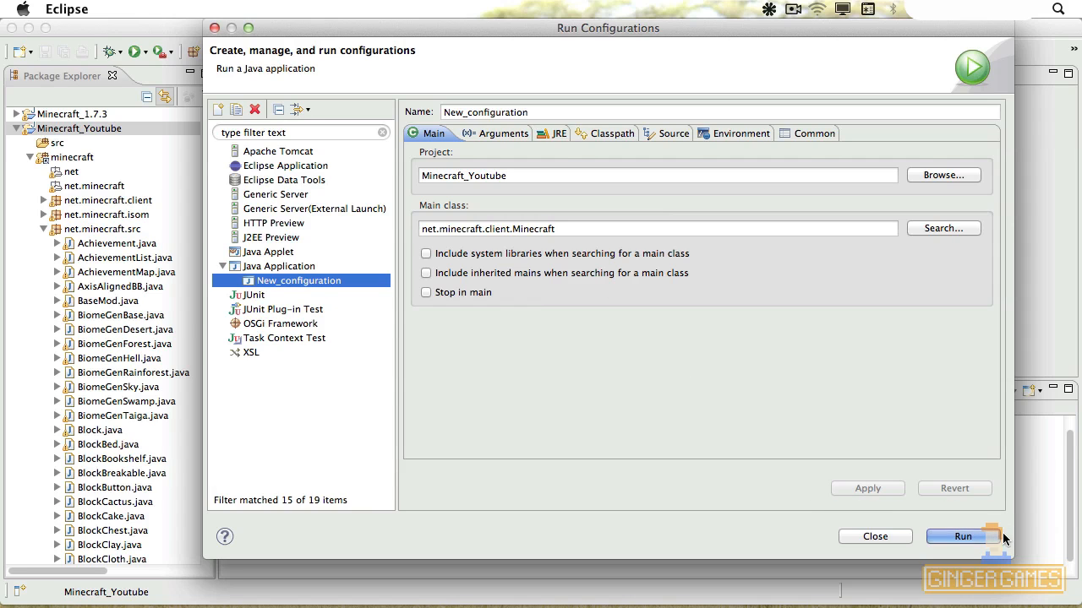
# Step: Run the configuration, then start a singleplayer game creating New World
pyautogui.click(968, 537)
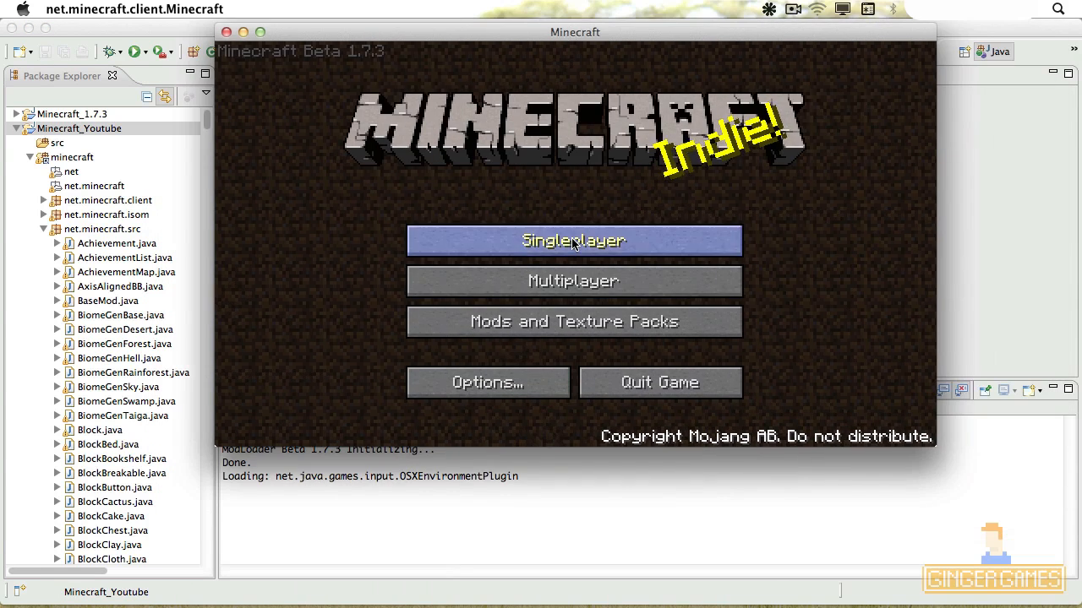
pyautogui.click(574, 240)
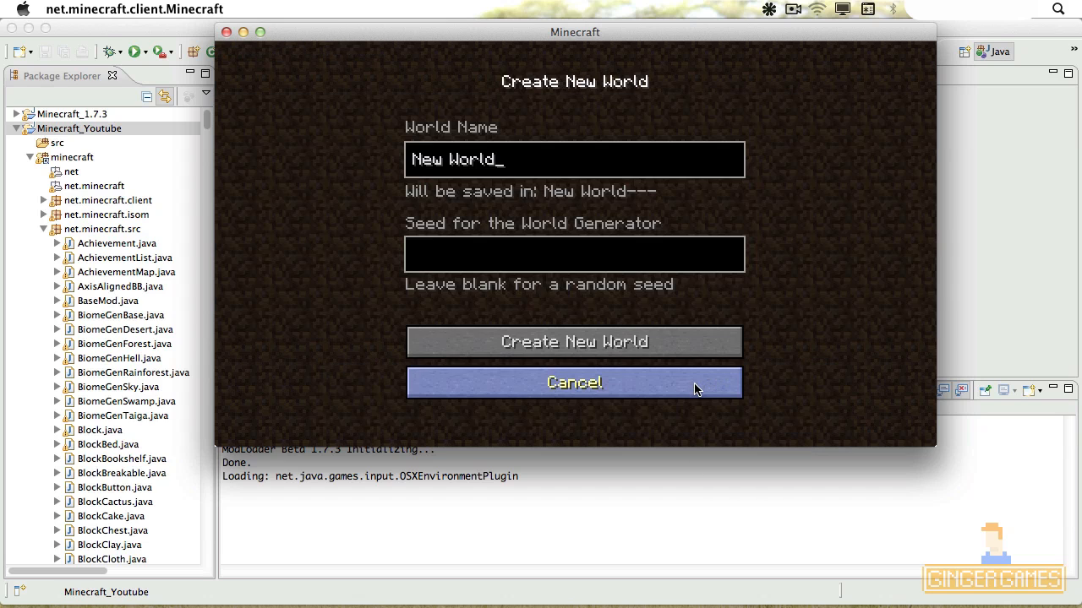
pyautogui.click(575, 341)
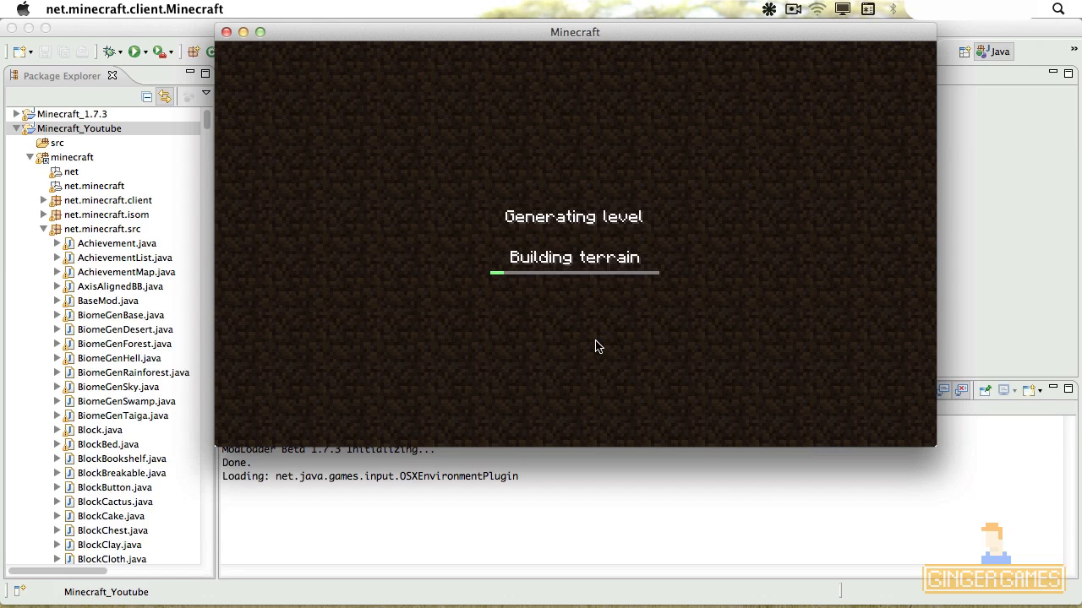